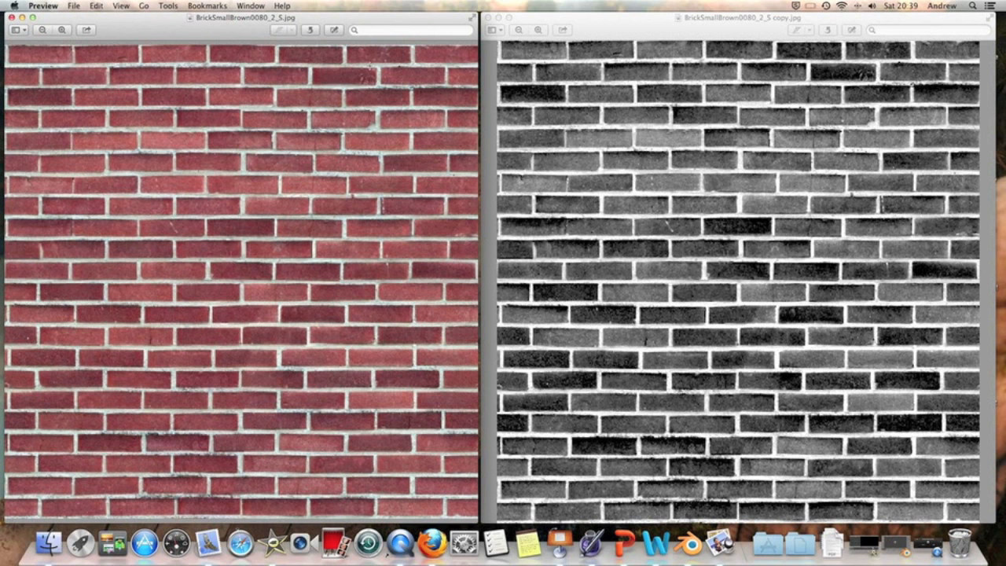
mouse_move(493, 129)
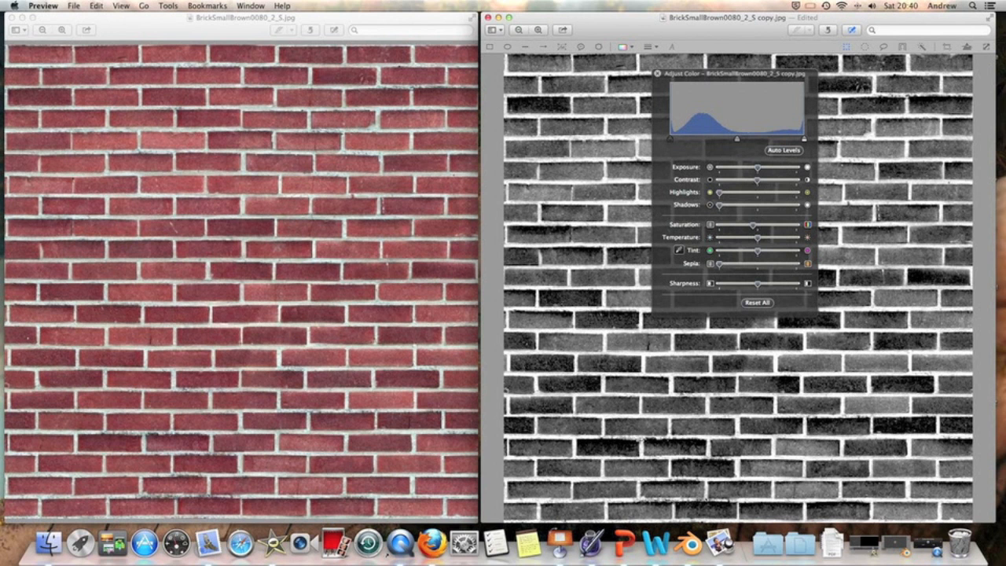
Try Exposure and Contrast changes on the grayscale bricks, darken it, then close Adjust Color
left_click_drag(757, 180, 762, 179)
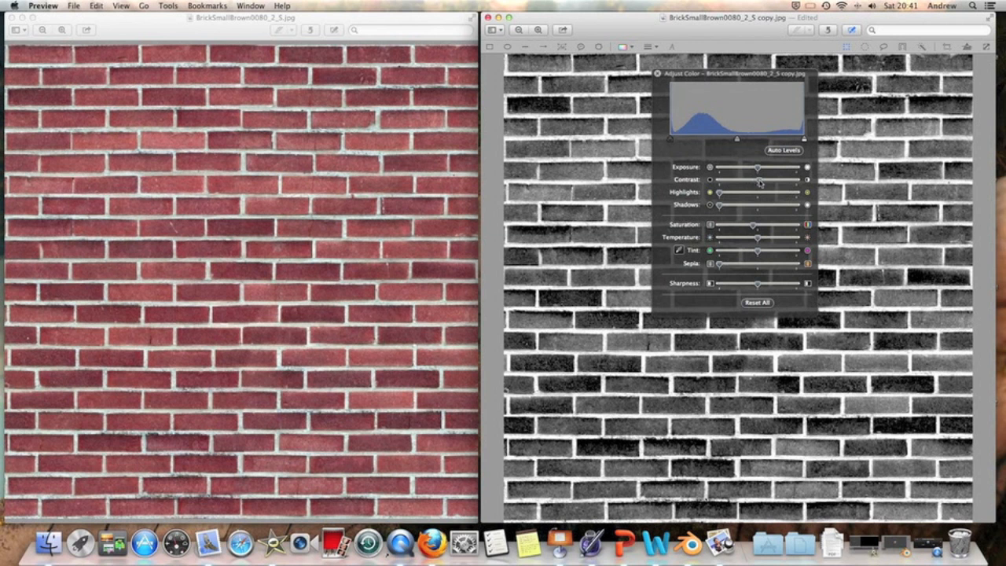
left_click_drag(757, 167, 761, 167)
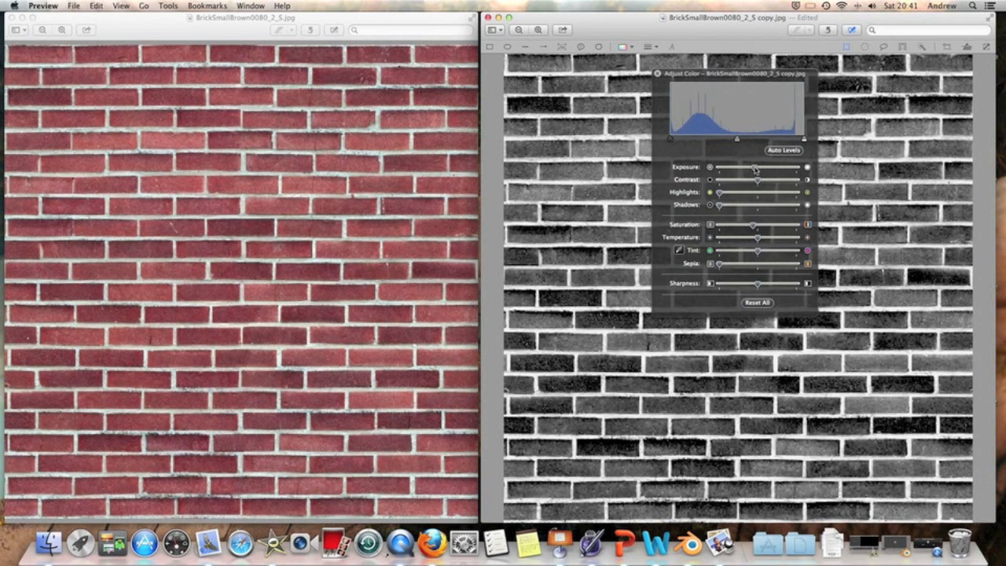
left_click_drag(753, 168, 763, 167)
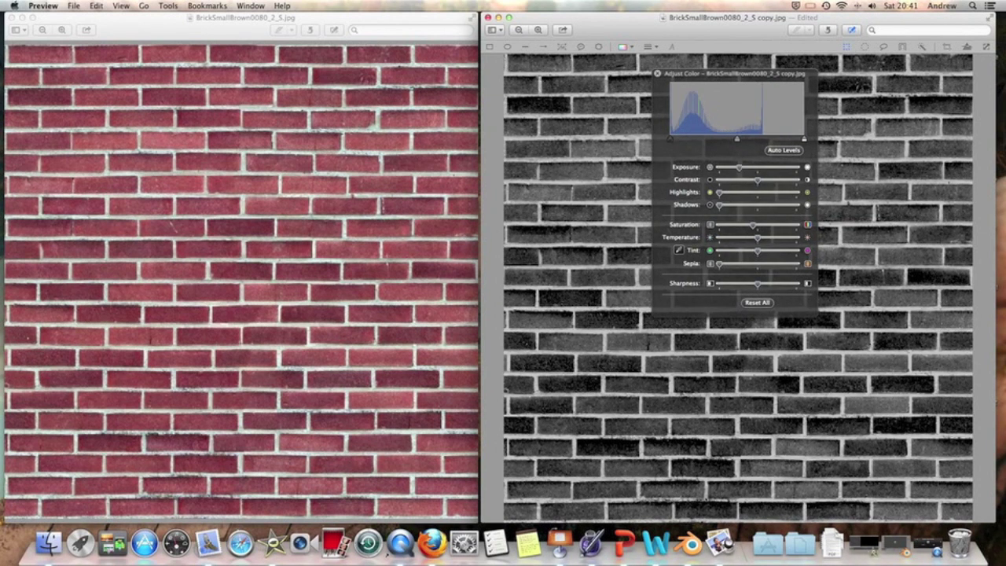
left_click_drag(756, 237, 711, 237)
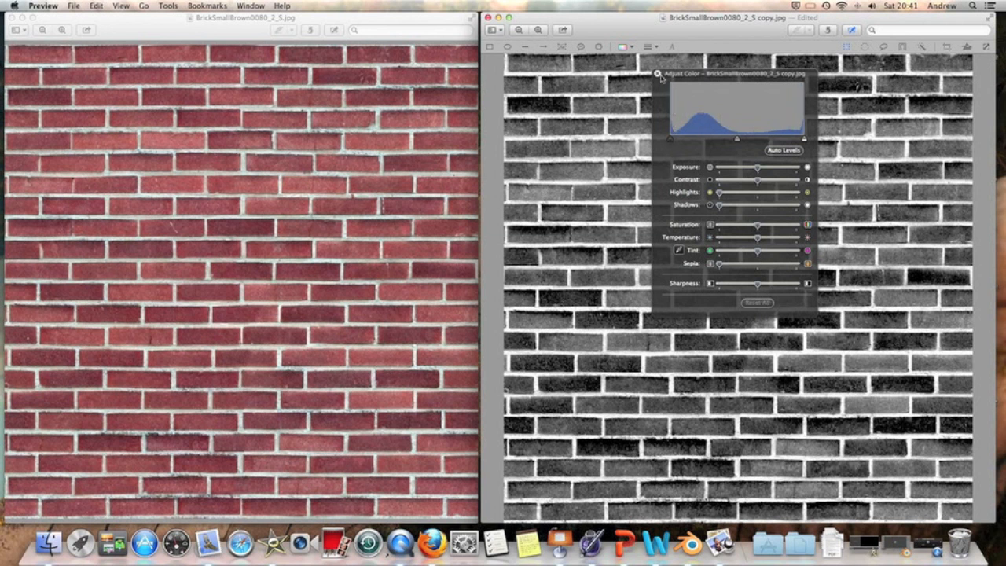
left_click(656, 73)
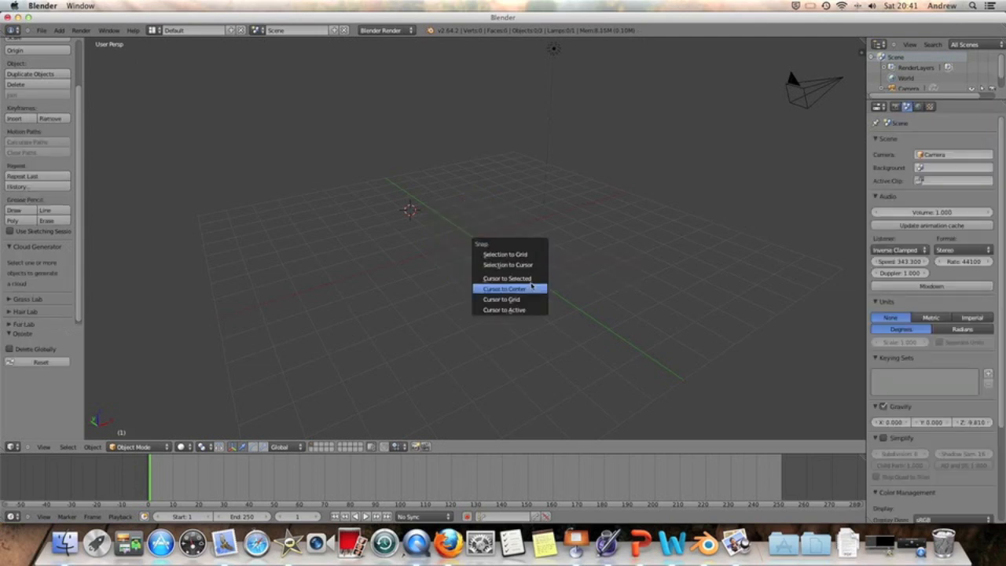
Snap the 3D cursor to the centre and add a Plane mesh there
left_click(507, 288)
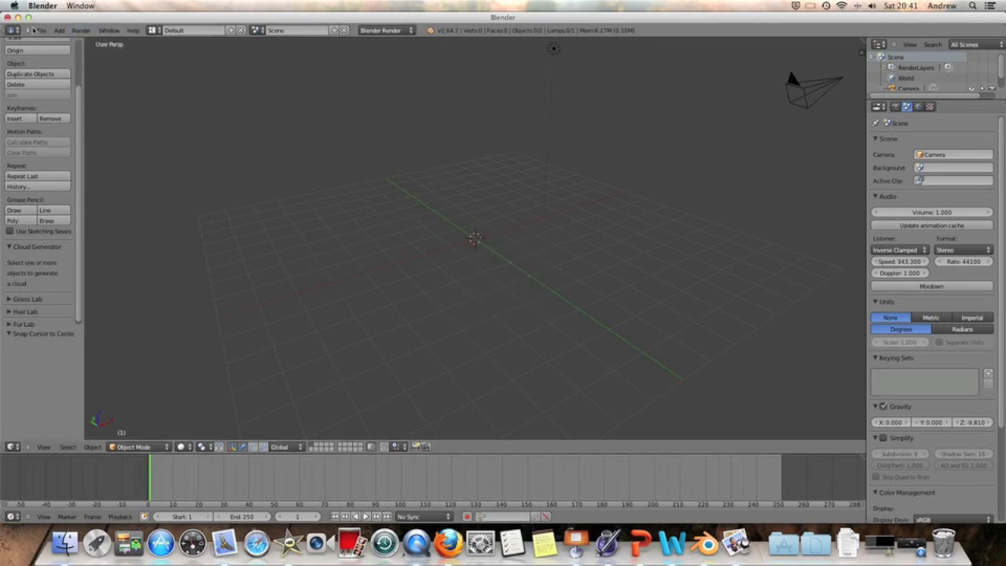
left_click(50, 29)
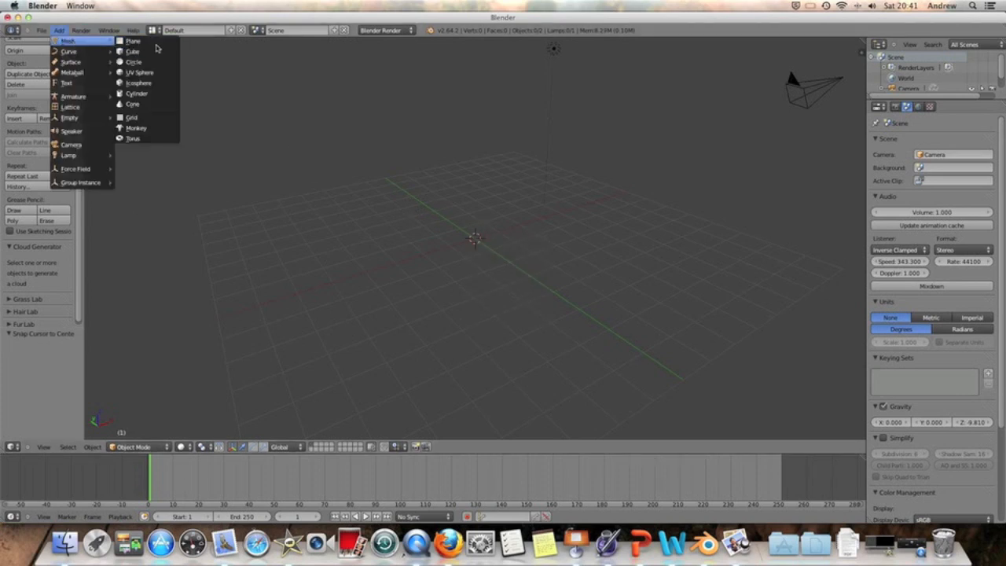
left_click(131, 42)
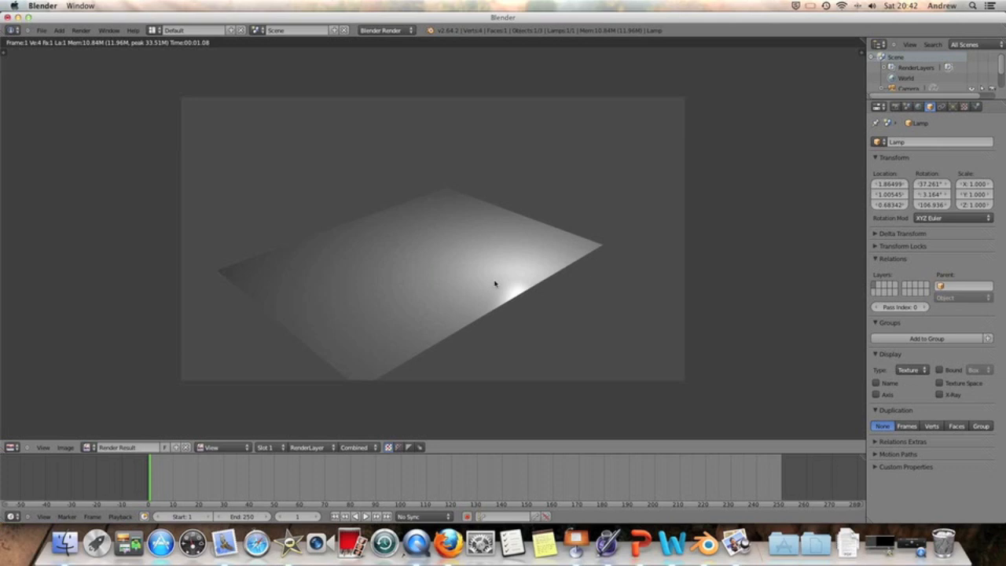
mouse_move(494, 262)
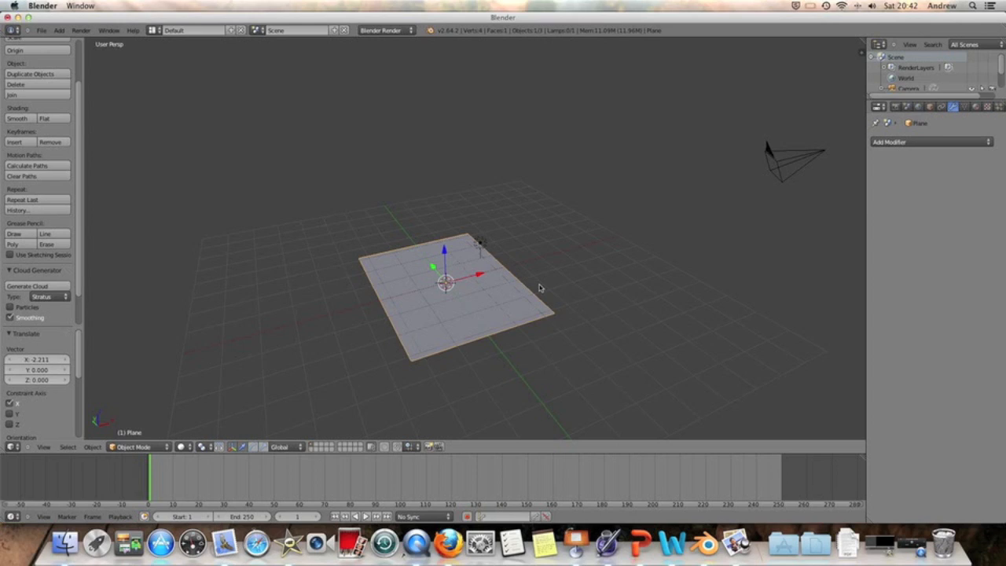
mouse_move(77, 433)
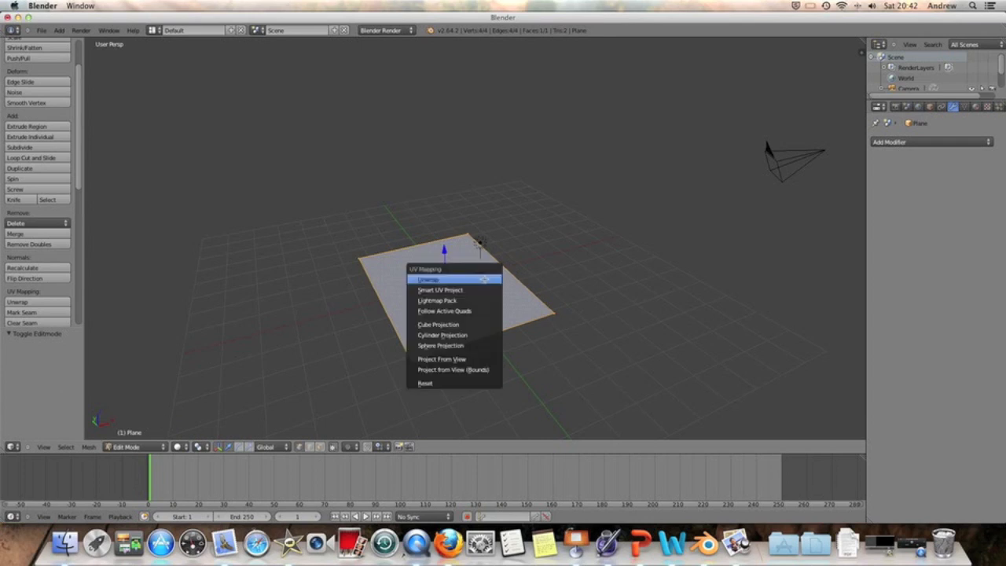
Unwrap the plane's UVs in Edit Mode
left_click(425, 278)
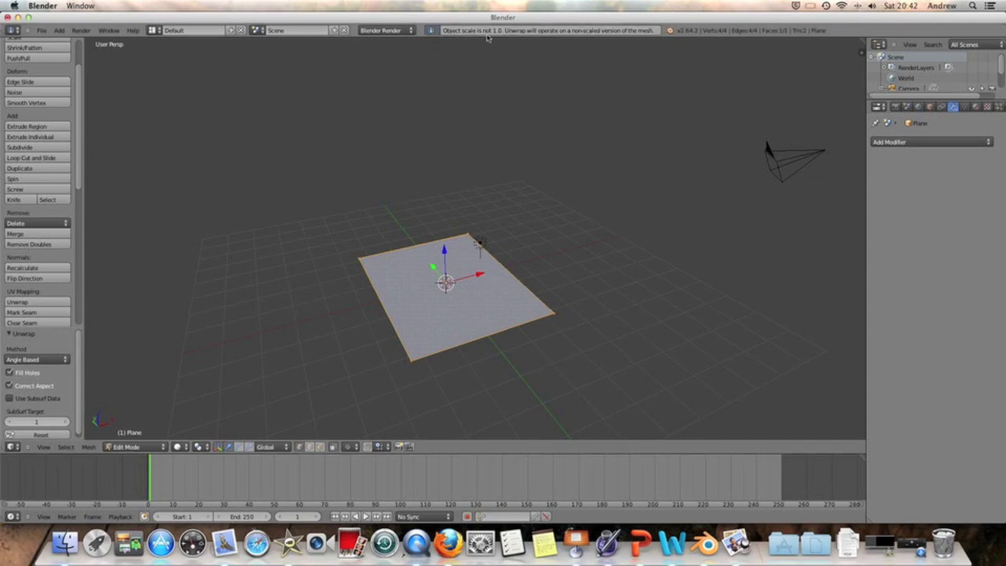
mouse_move(488, 40)
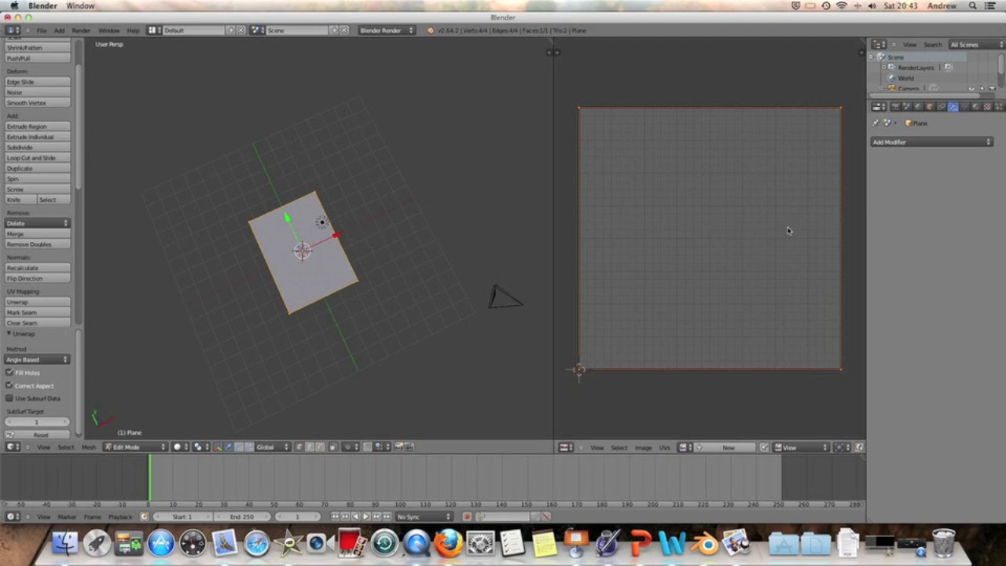
mouse_move(605, 129)
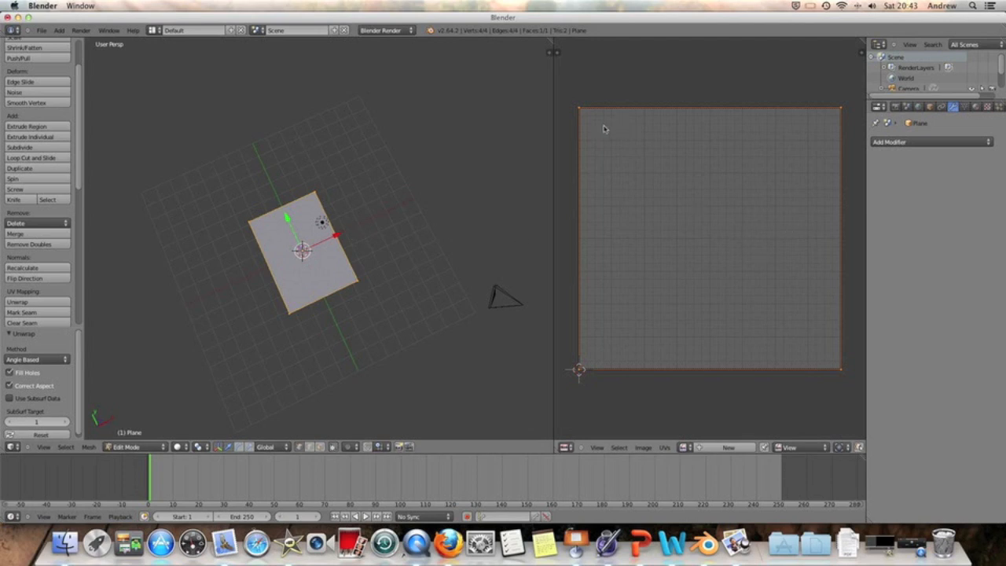
mouse_move(691, 9)
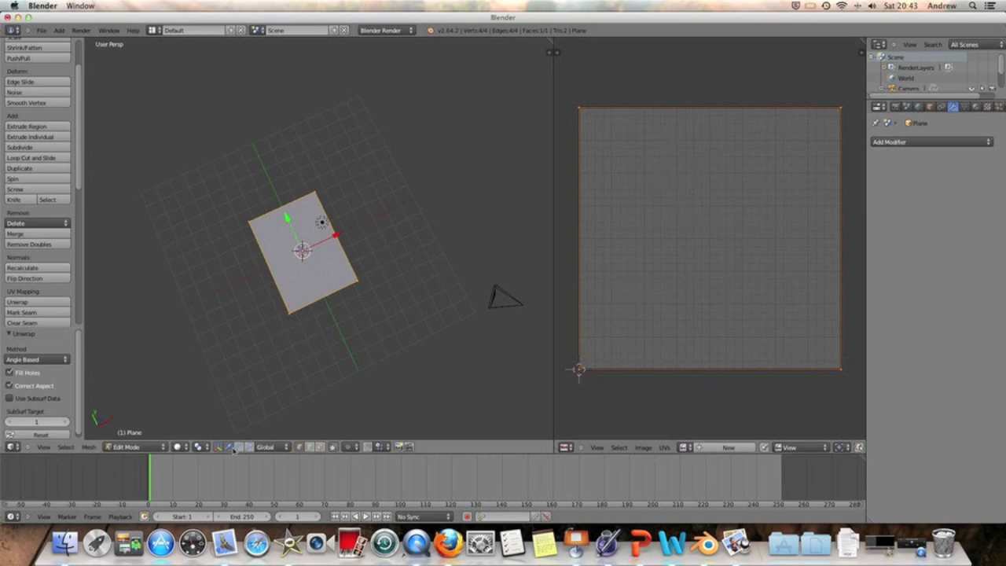
Apply the plane's scale in Object Mode, then return to Edit Mode
left_click(126, 446)
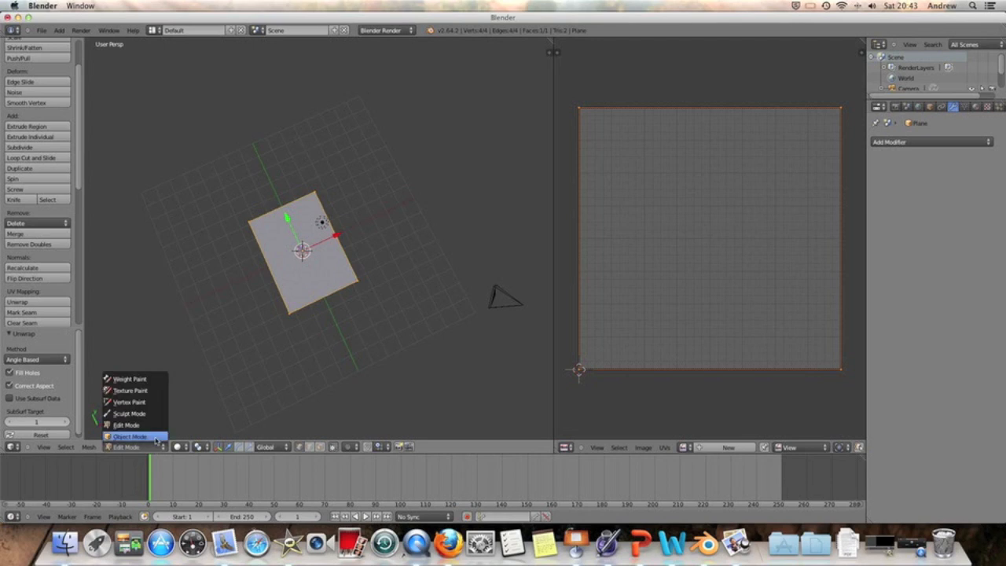
left_click(132, 436)
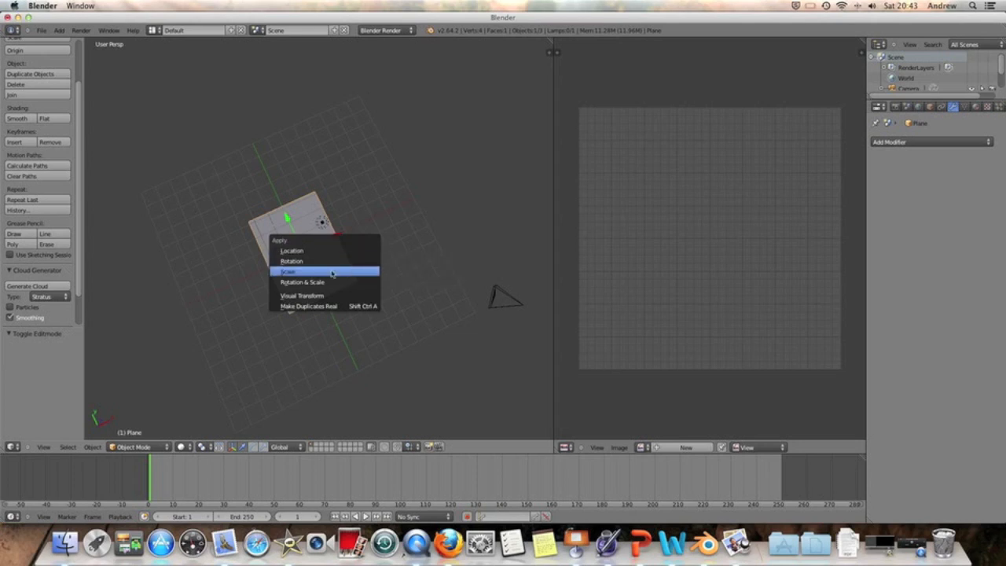
left_click(290, 271)
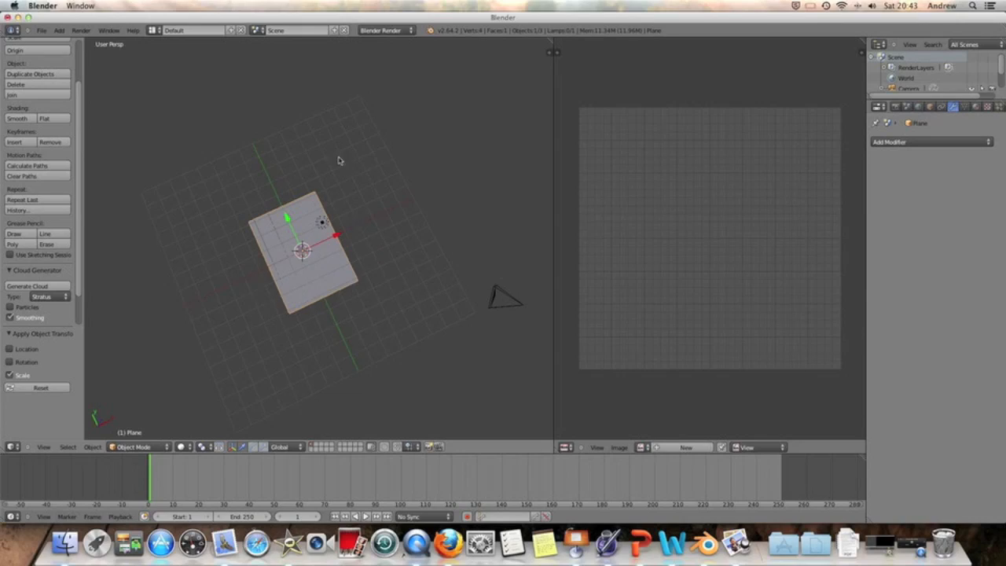
mouse_move(356, 328)
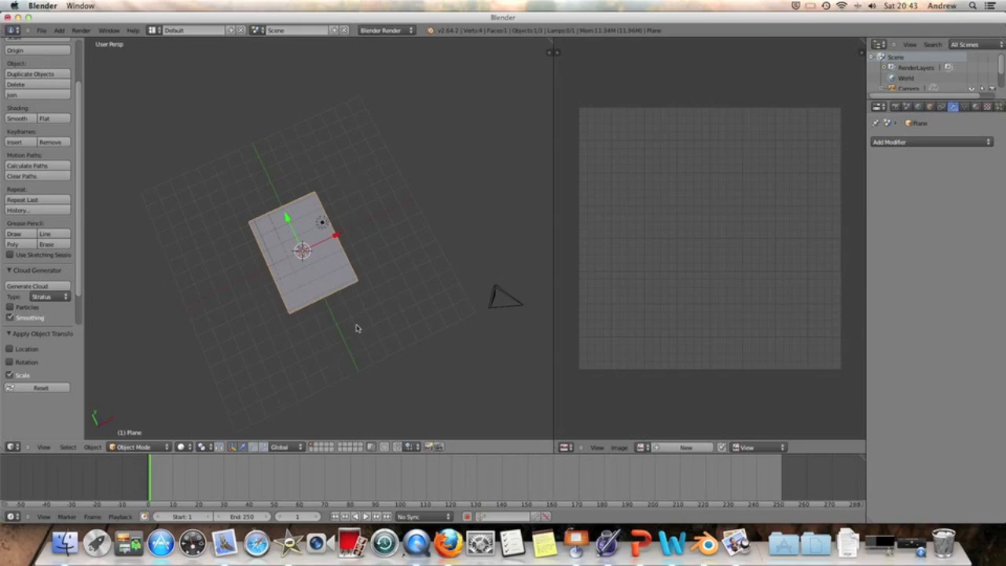
mouse_move(321, 253)
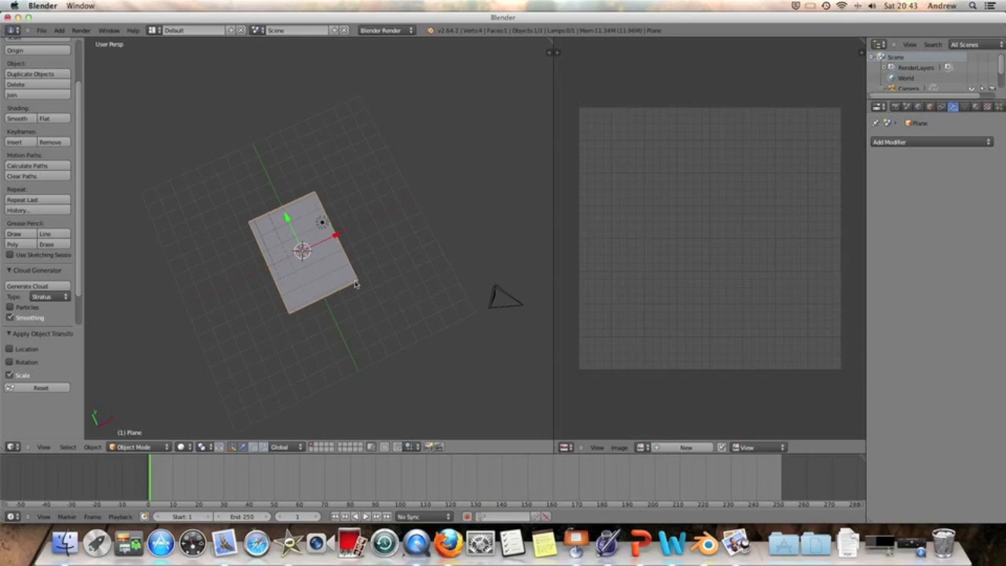
left_click(140, 446)
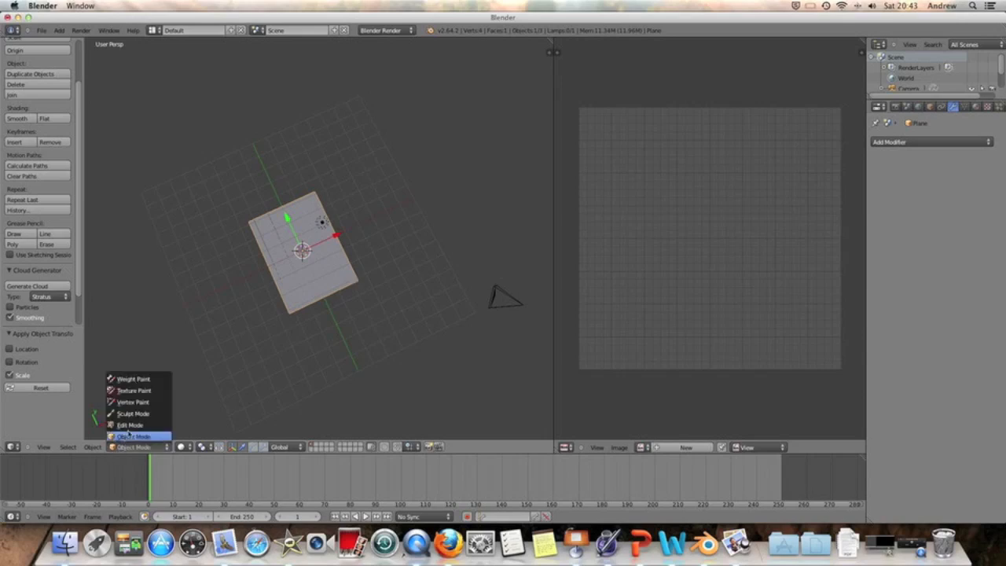
left_click(132, 425)
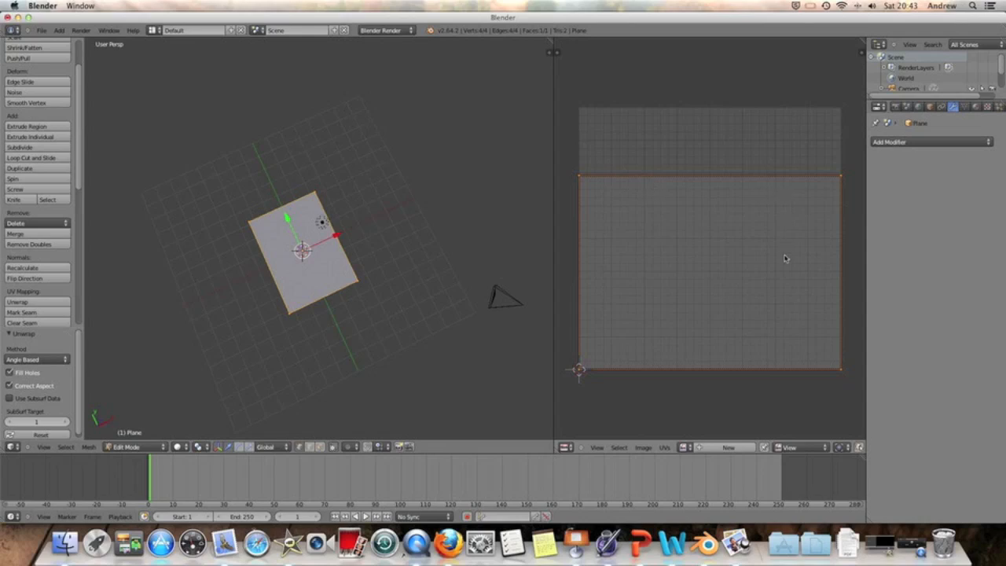
mouse_move(751, 375)
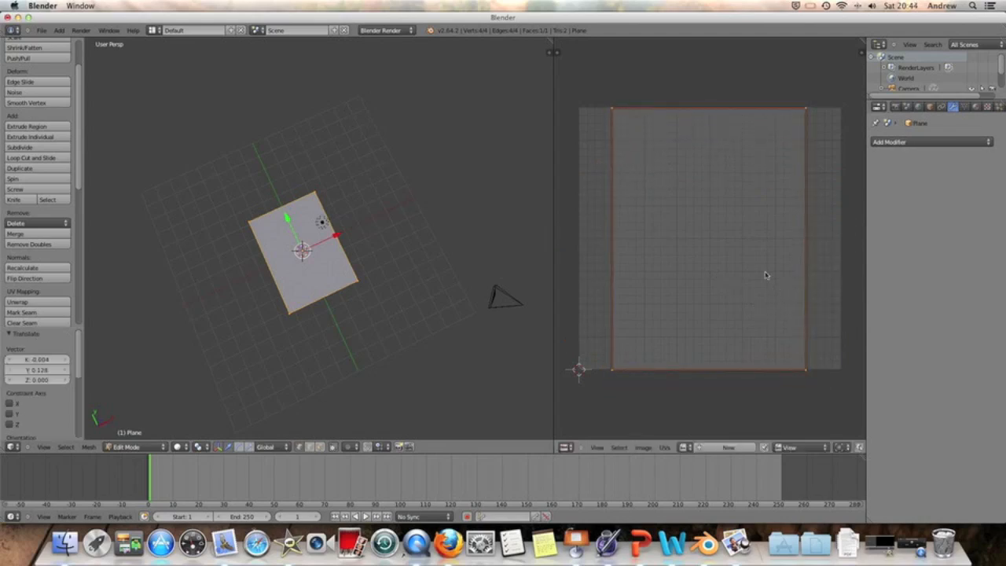
mouse_move(721, 326)
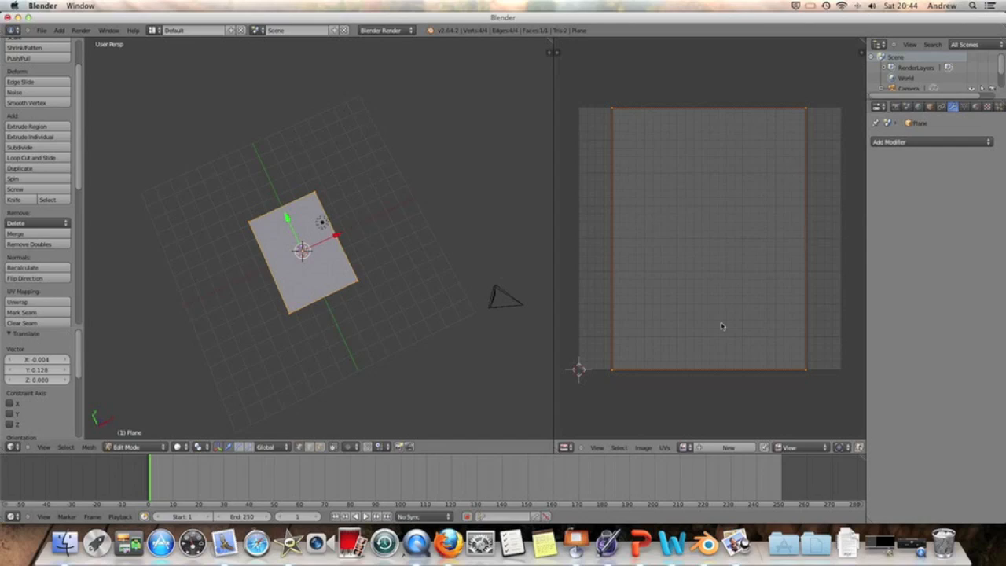
mouse_move(195, 253)
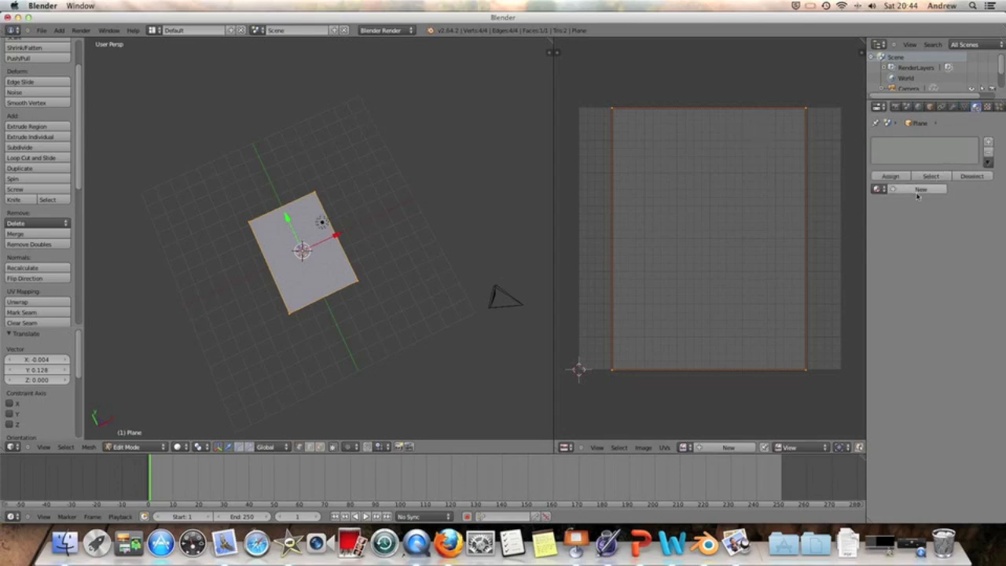
Create a new material, Material.001, for the plane
left_click(921, 189)
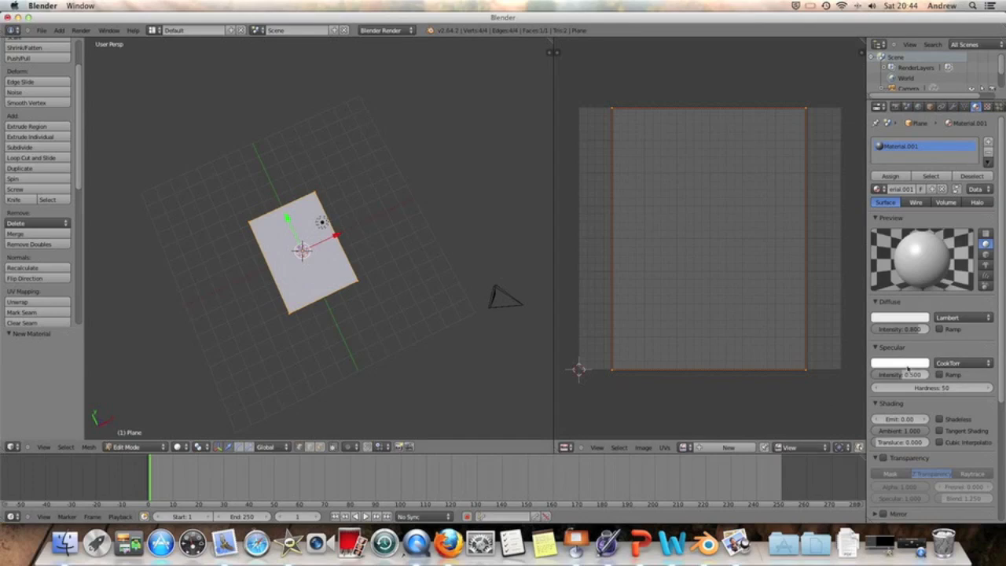
mouse_move(910, 270)
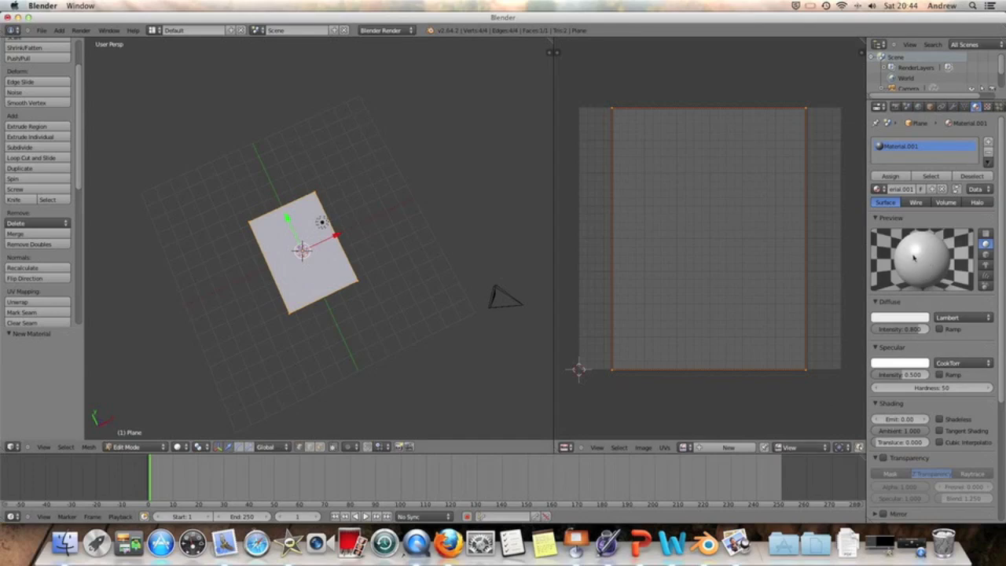
mouse_move(955, 287)
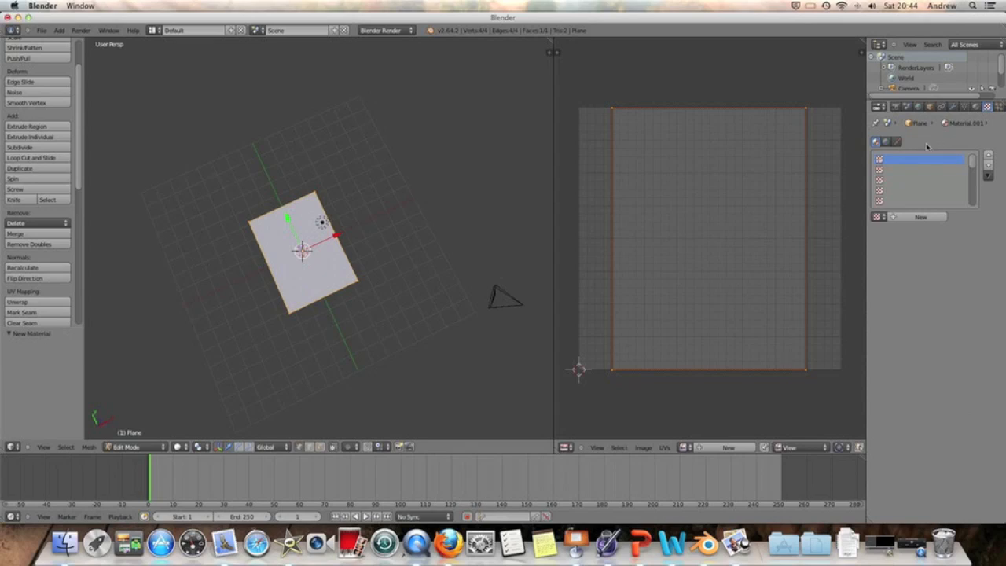
mouse_move(902, 177)
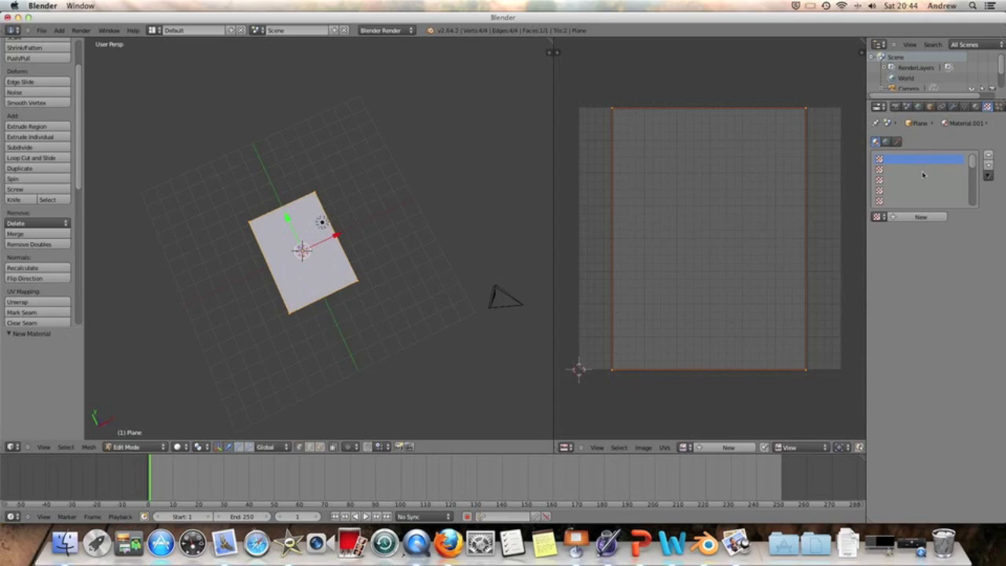
mouse_move(920, 217)
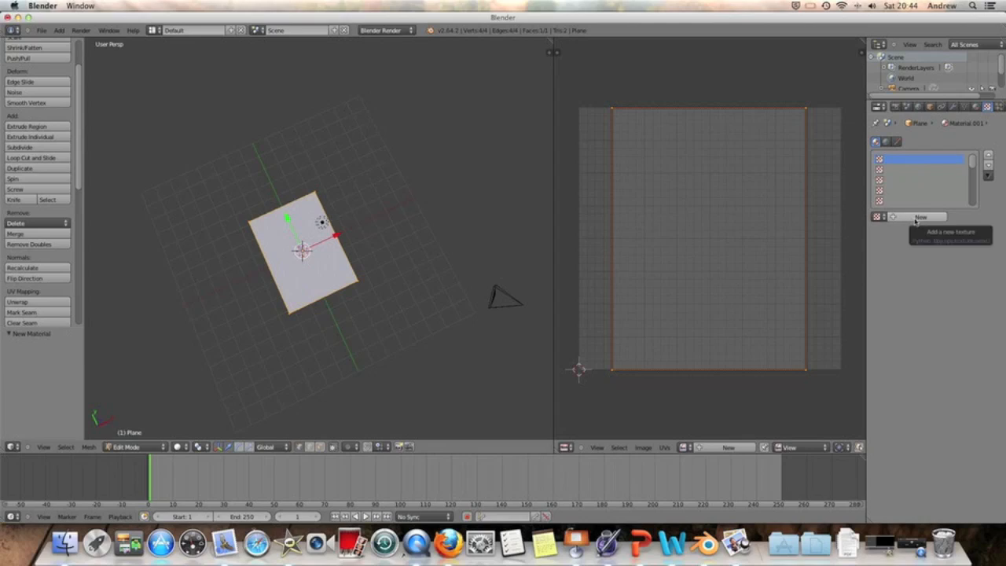
Add a new Image or Movie texture to the material and start its file Open dialog
left_click(927, 217)
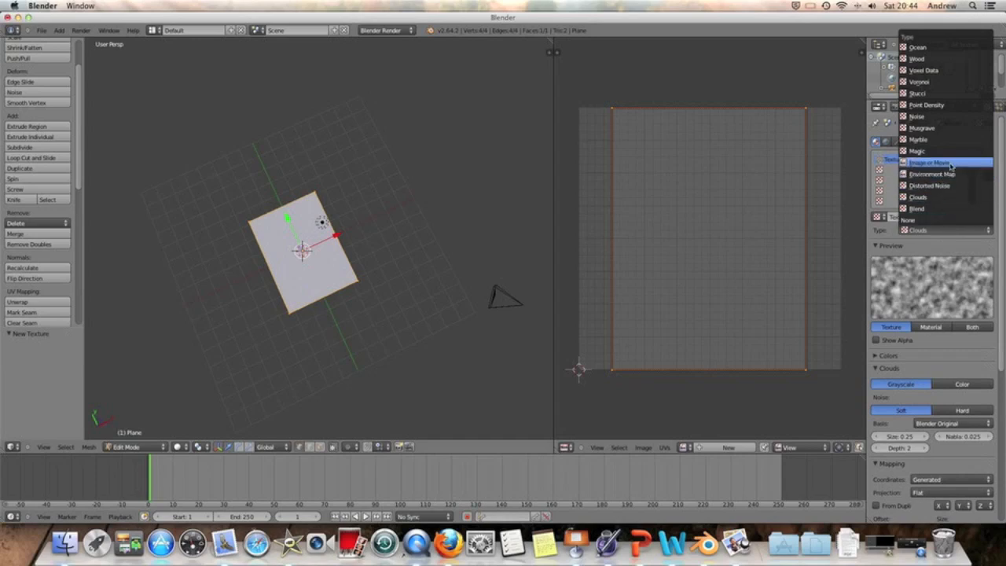
left_click(932, 162)
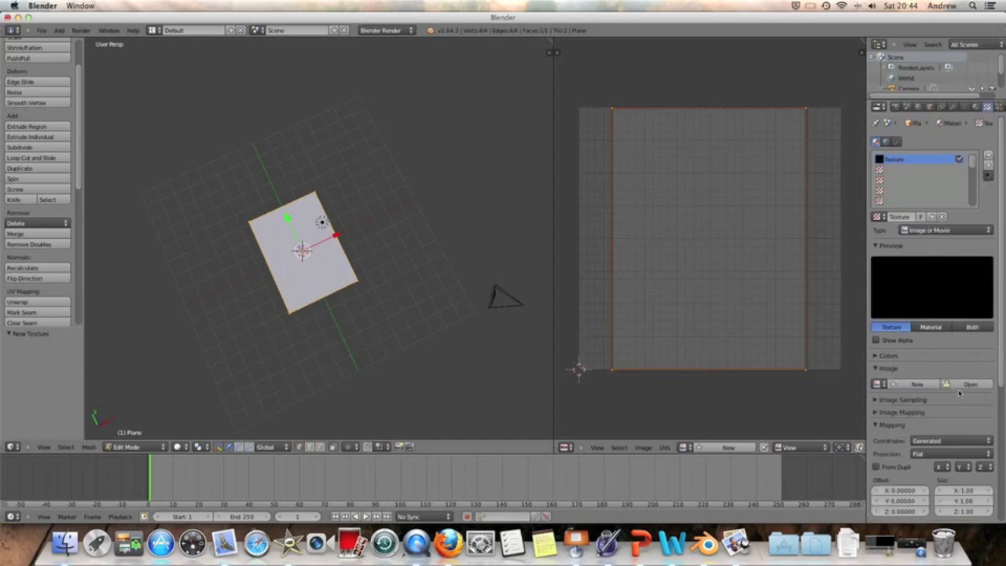
left_click(967, 385)
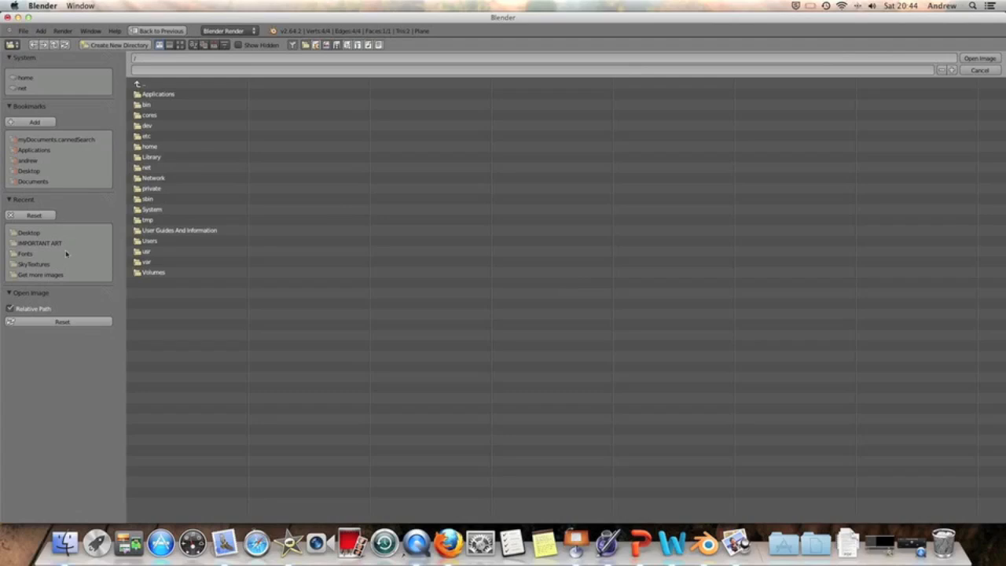
Load the brick JPG from the Desktop into the texture
left_click(29, 232)
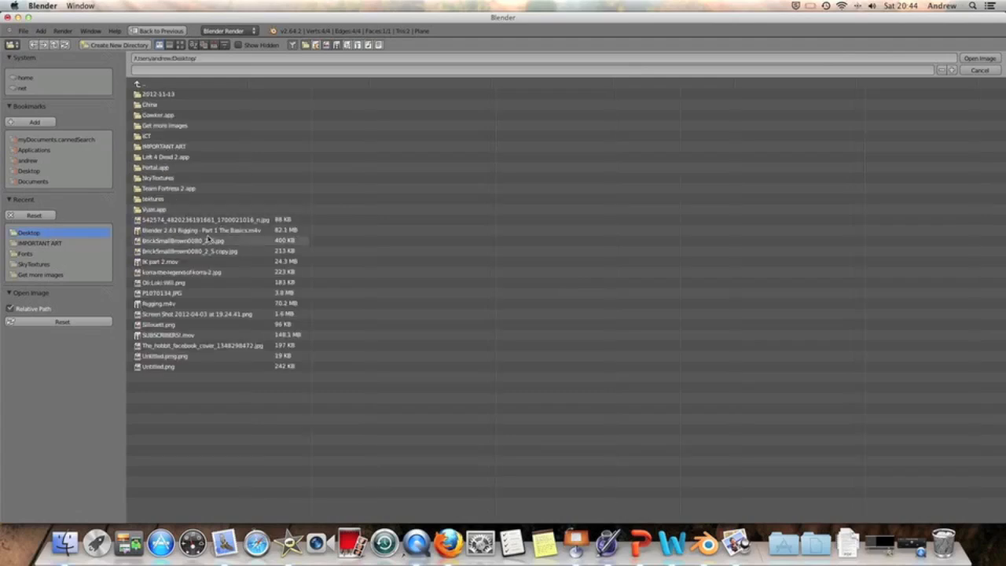
left_click(189, 251)
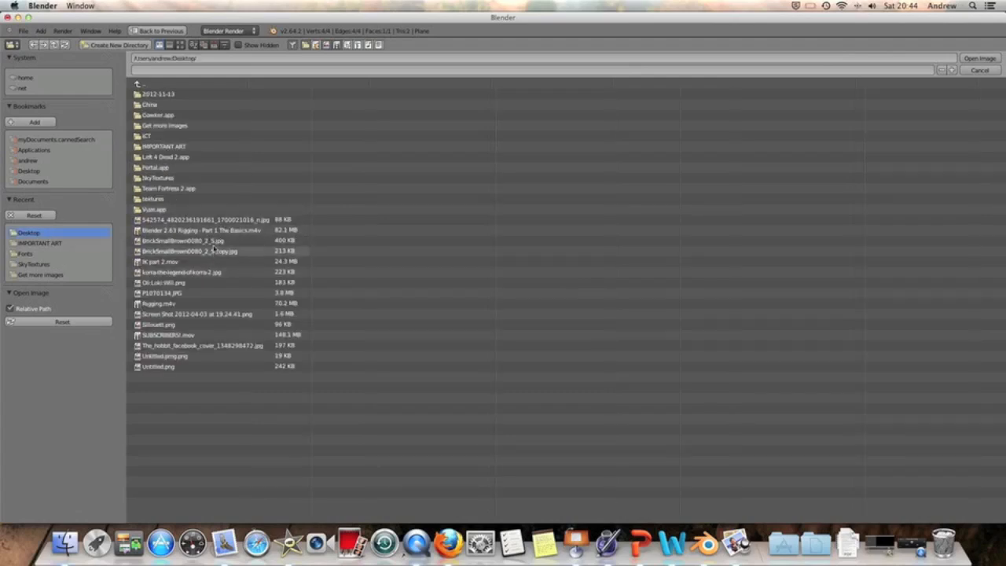
double_click(186, 251)
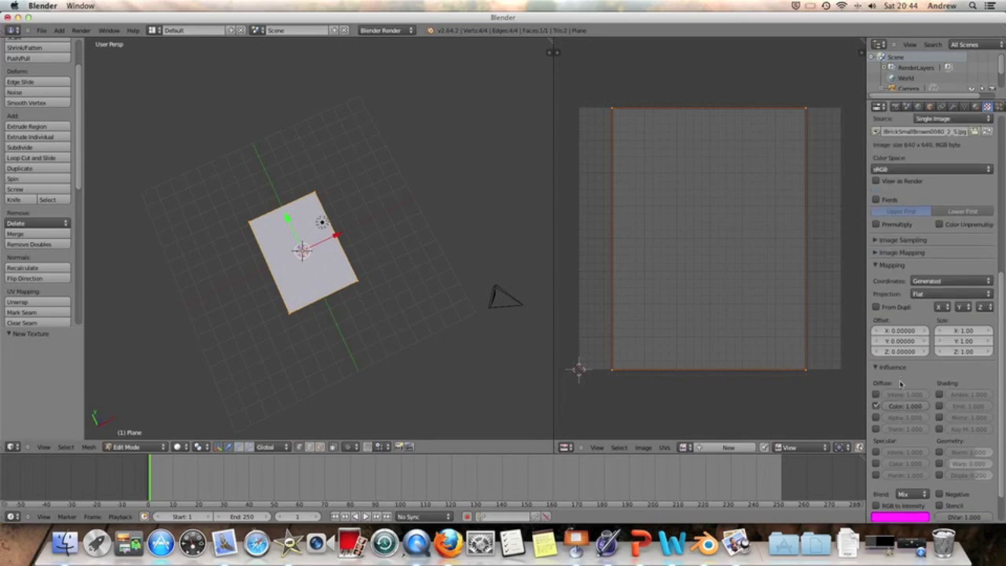
Map the texture with UV coordinates using the plane's UVMap
left_click(951, 281)
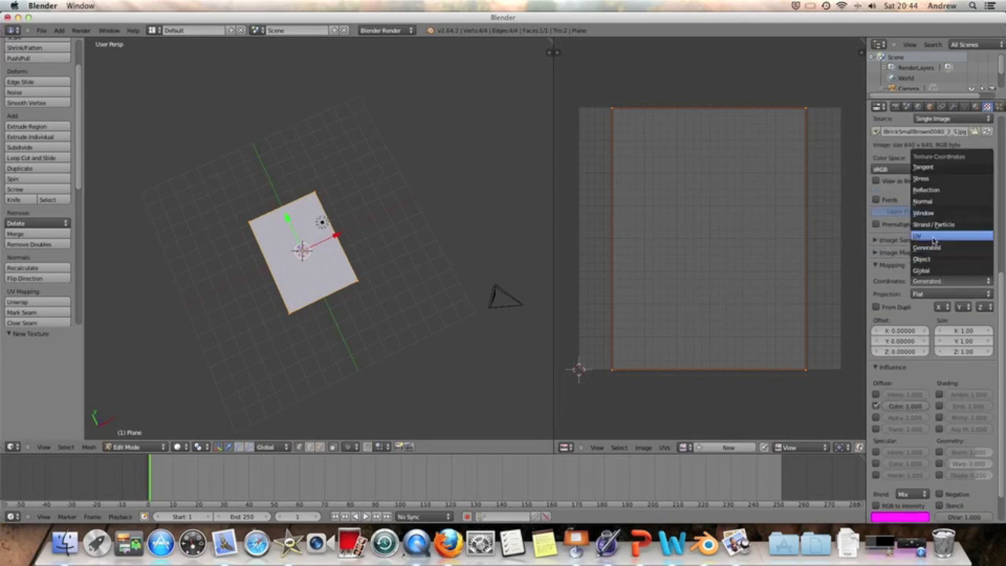
left_click(932, 237)
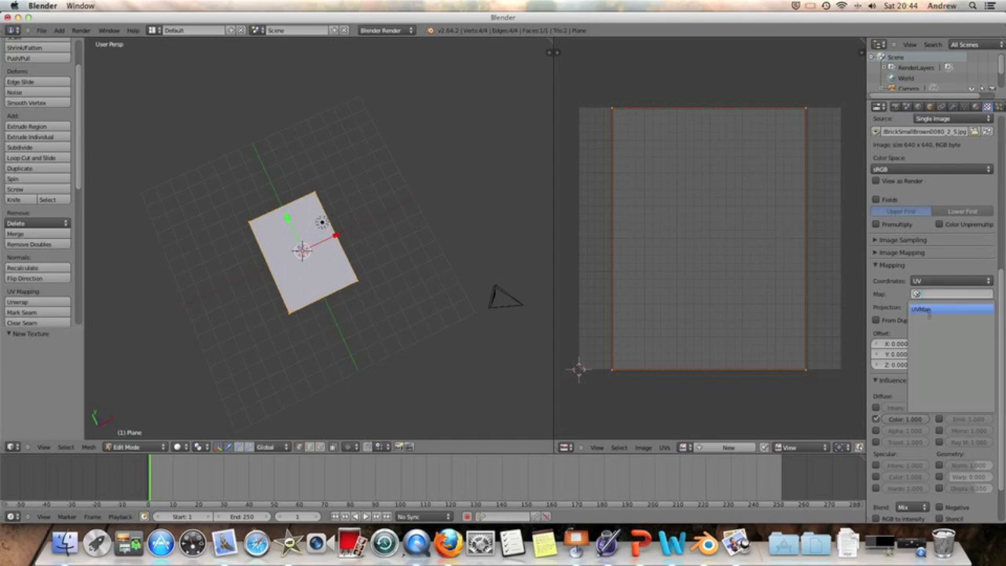
left_click(924, 304)
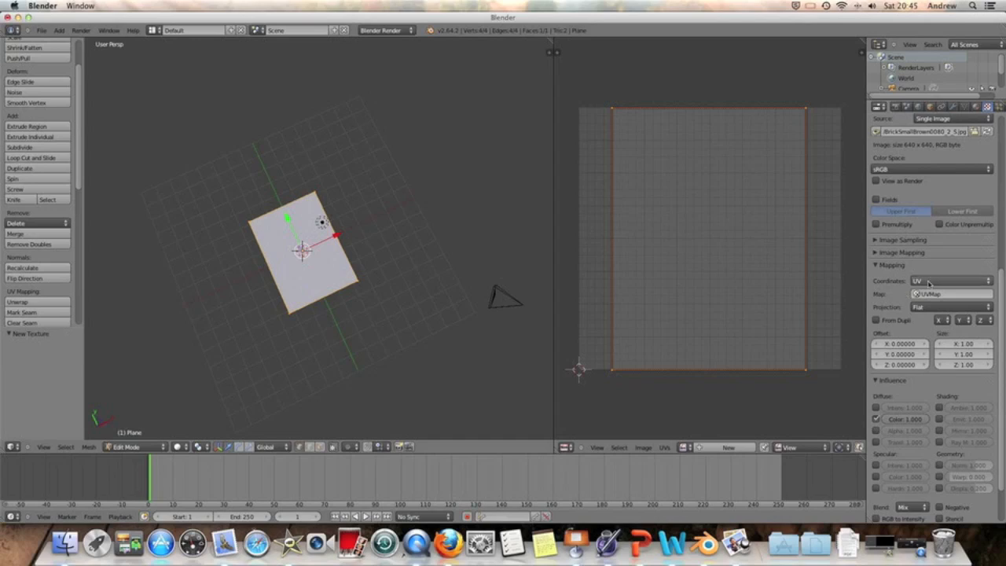
mouse_move(946, 273)
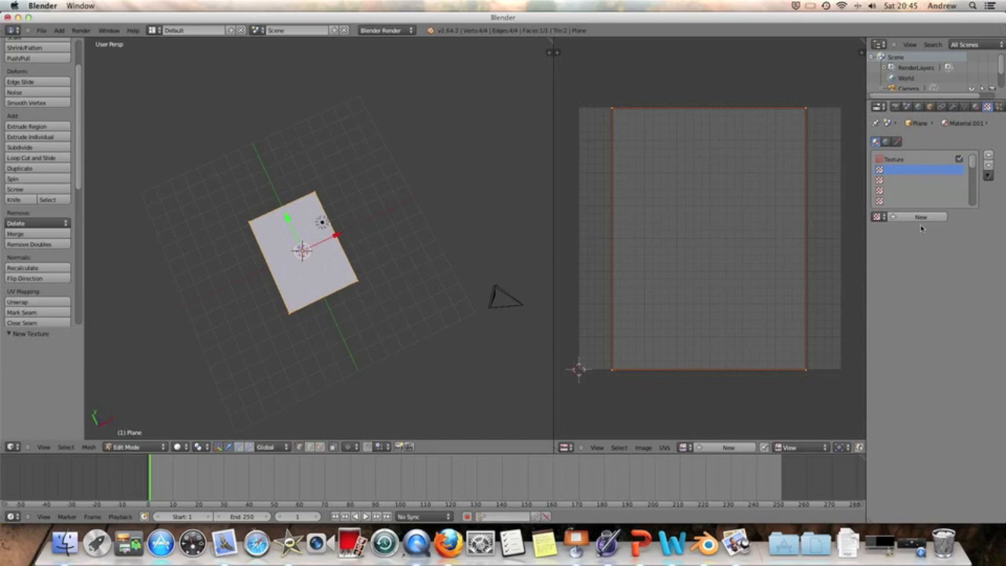
Add a second Image or Movie texture, Texture.001, and browse the Desktop for the brick copy JPG
left_click(925, 216)
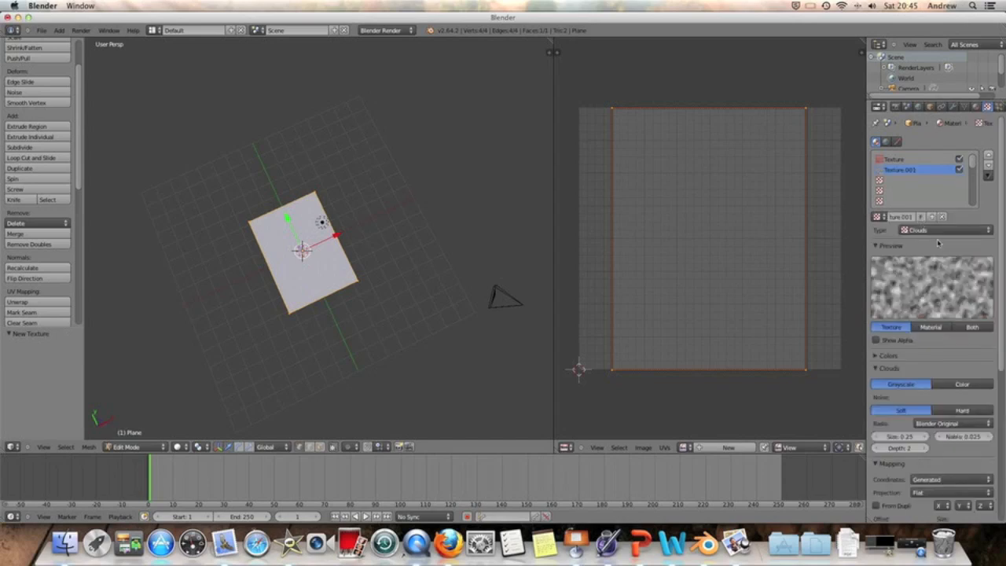
left_click(940, 229)
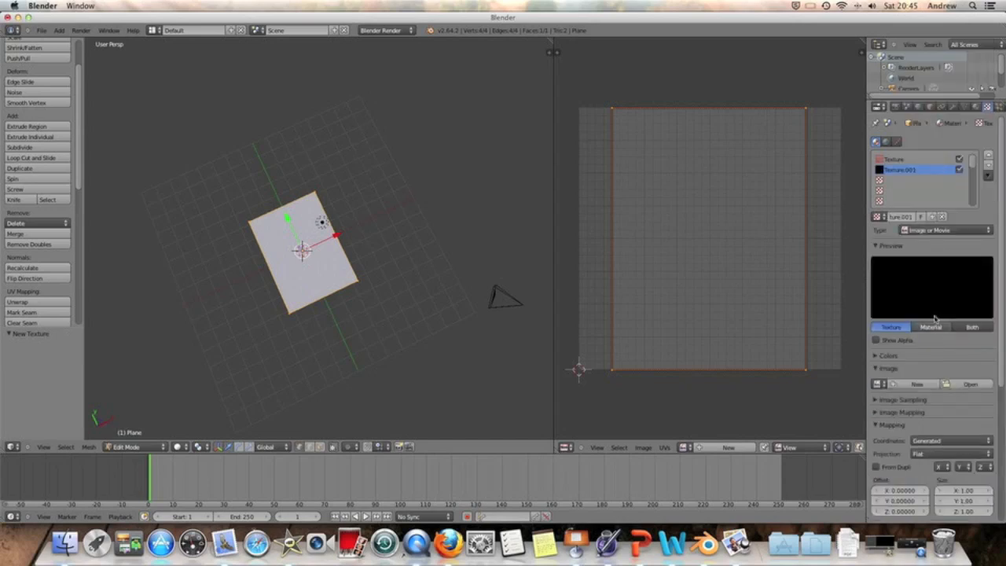
left_click(963, 385)
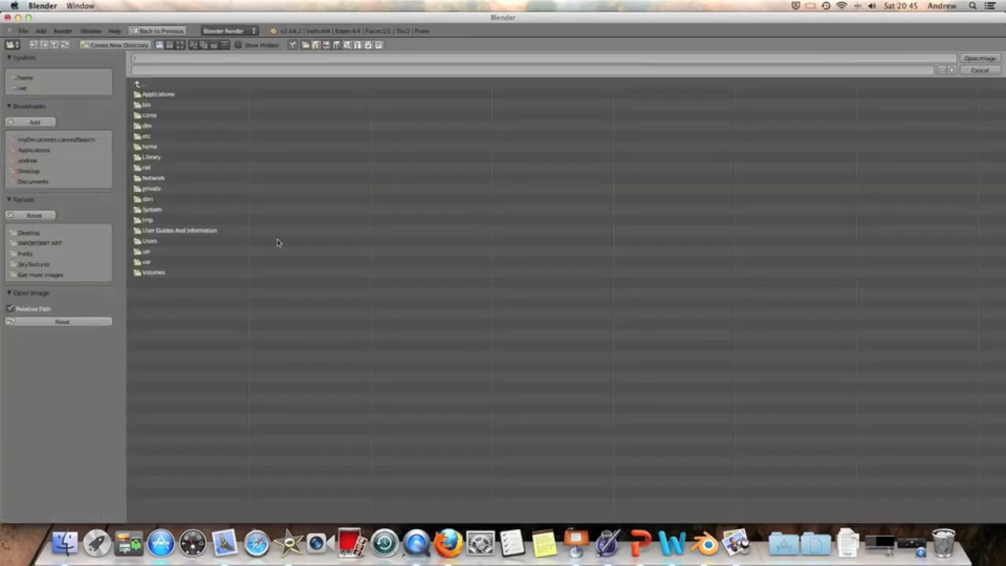
mouse_move(43, 238)
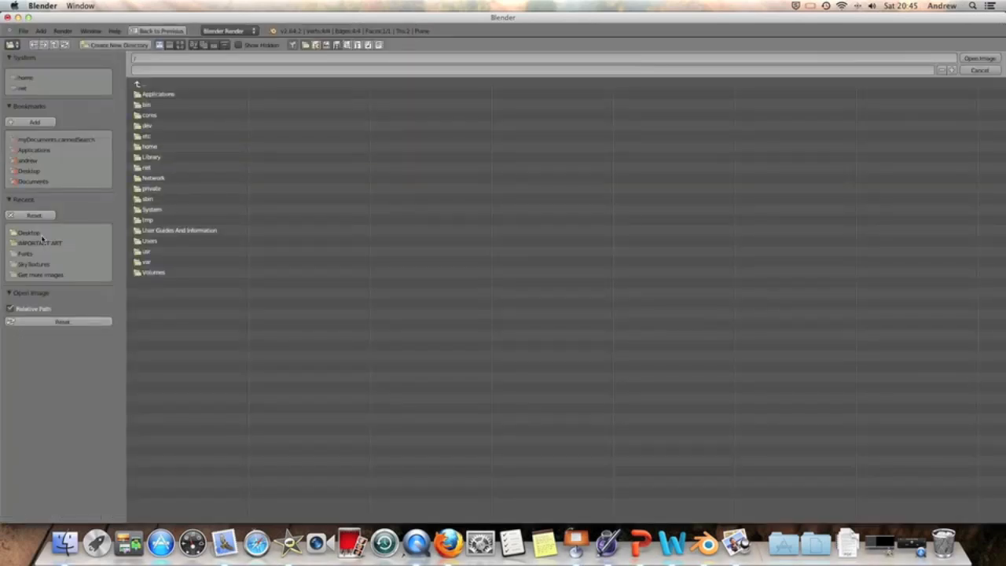
left_click(28, 232)
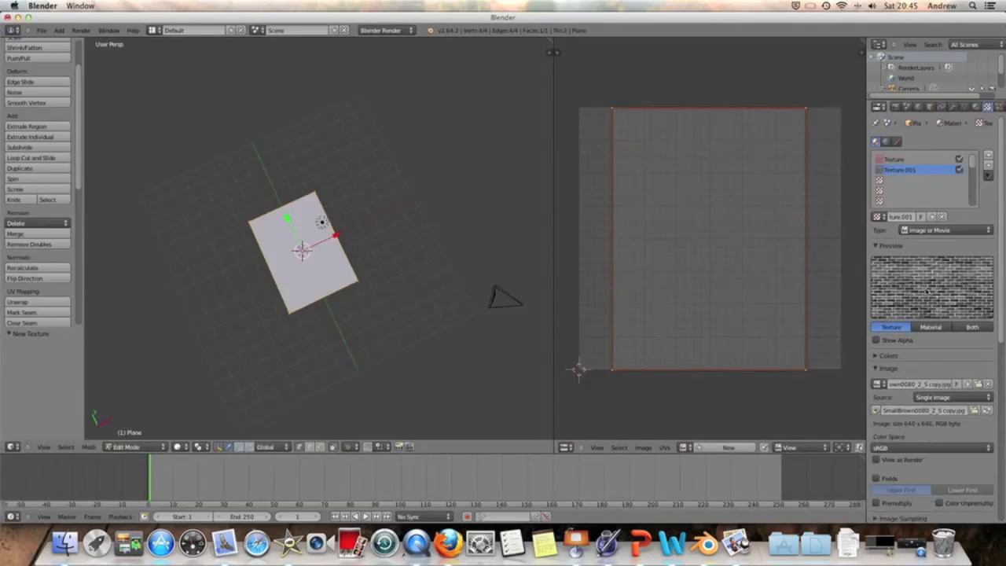
scroll("down", 3)
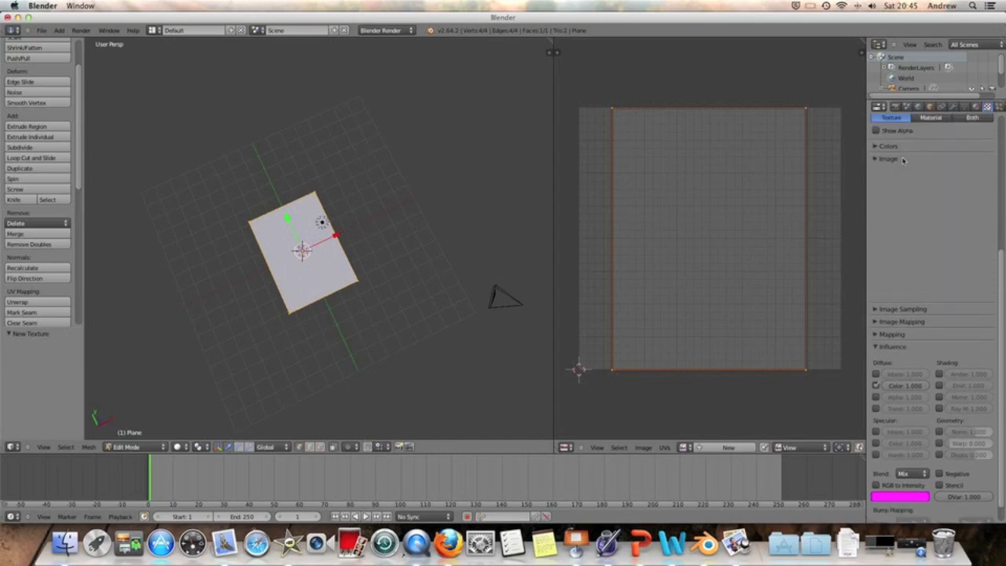
In Influence, turn off Diffuse Color so the second texture acts as a bump map
left_click(876, 159)
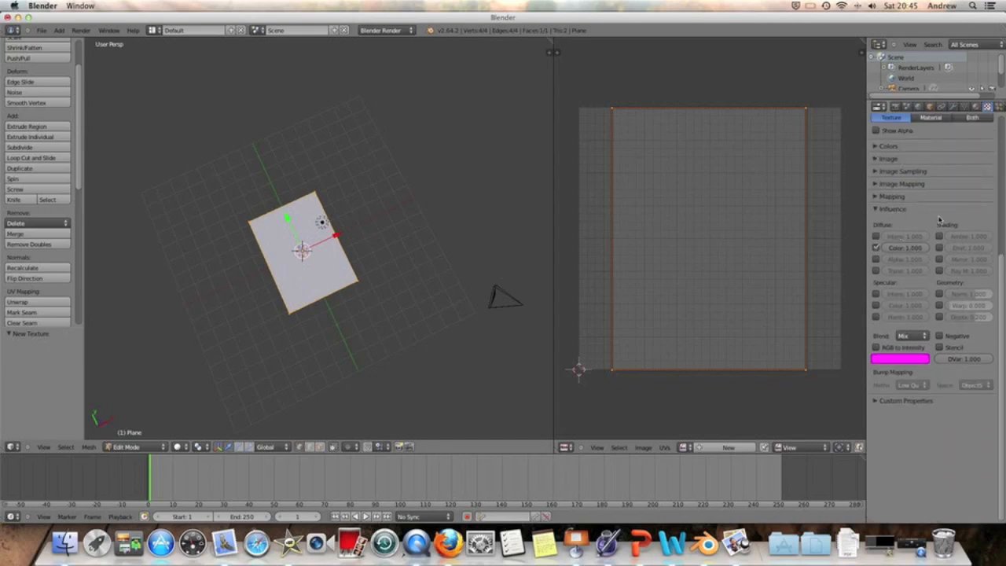
left_click(875, 247)
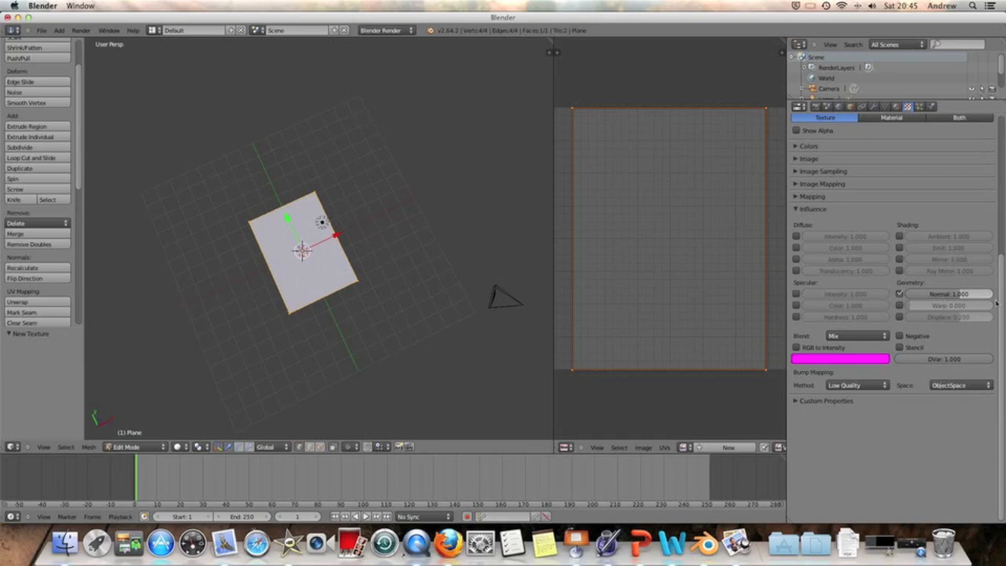
mouse_move(105, 45)
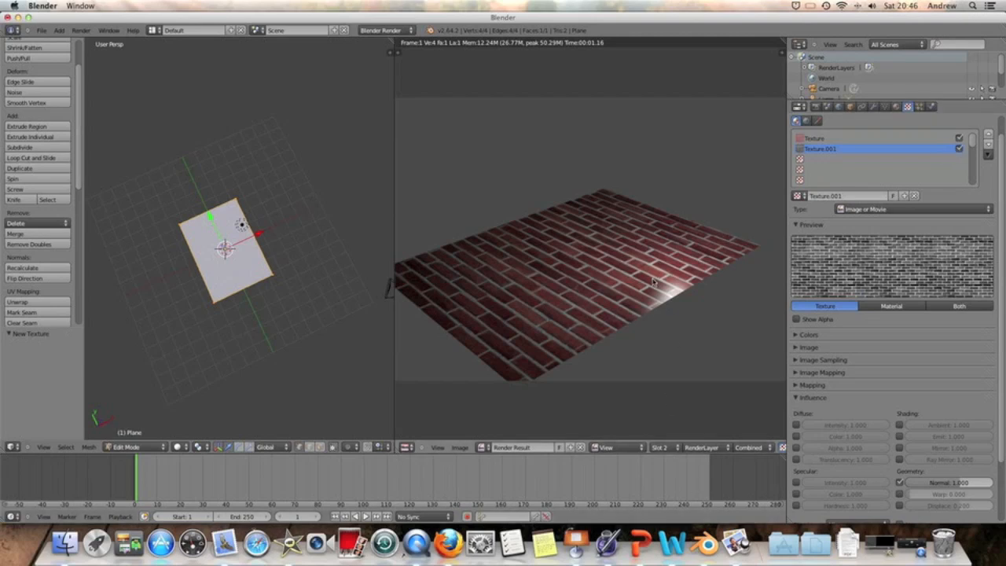
mouse_move(668, 267)
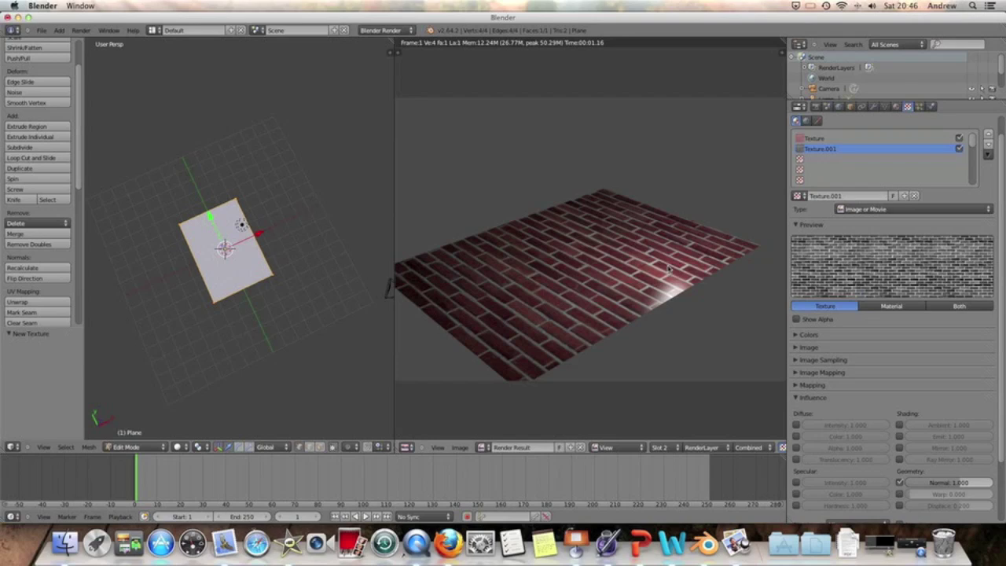
Switch the render result to Slot 1 to compare with the earlier render
left_click(660, 447)
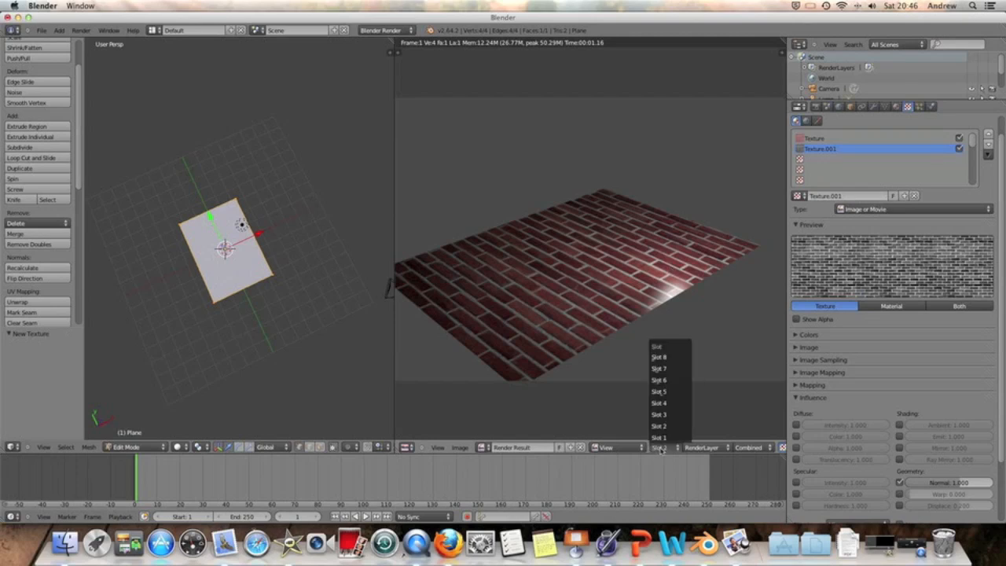
left_click(659, 437)
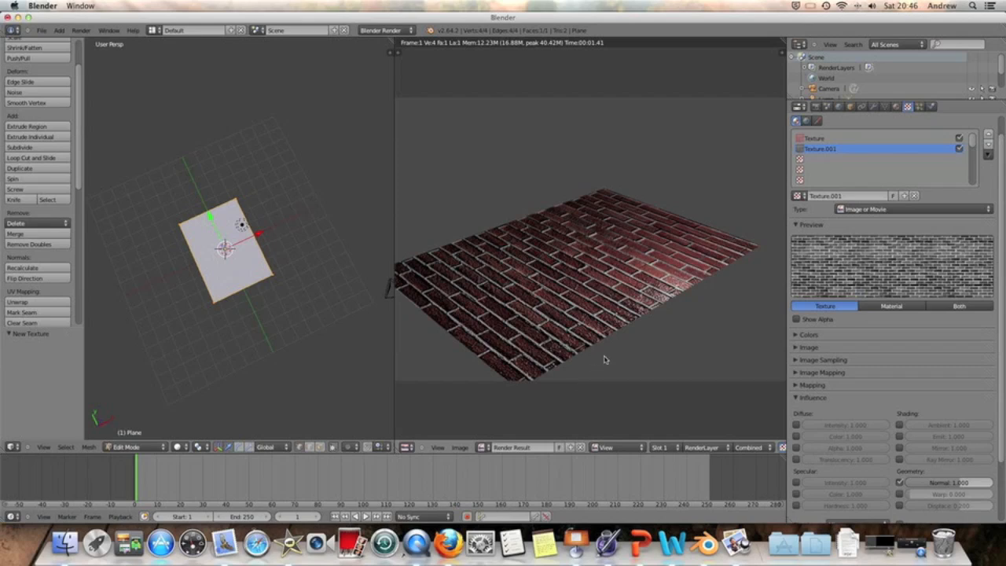
mouse_move(866, 396)
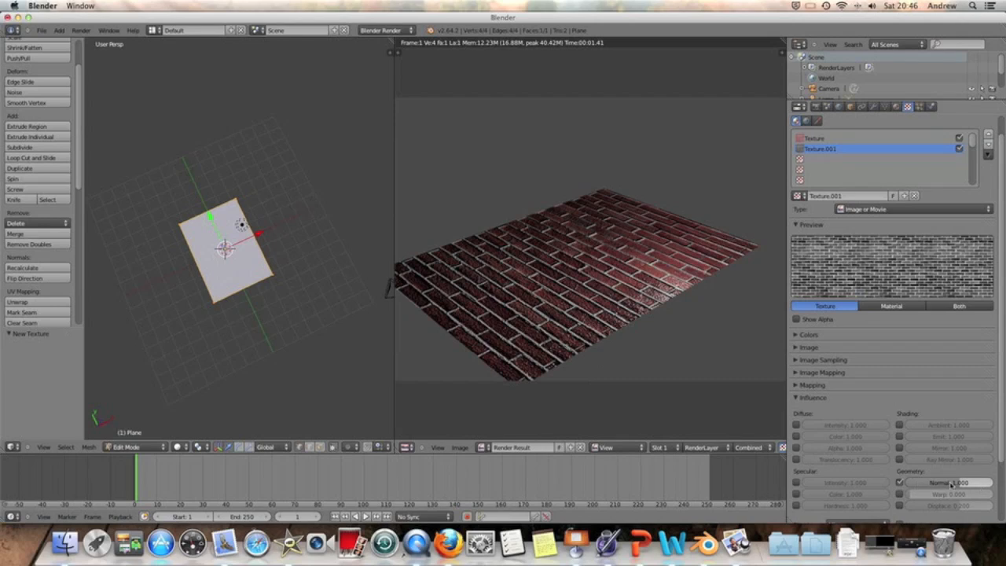
mouse_move(946, 459)
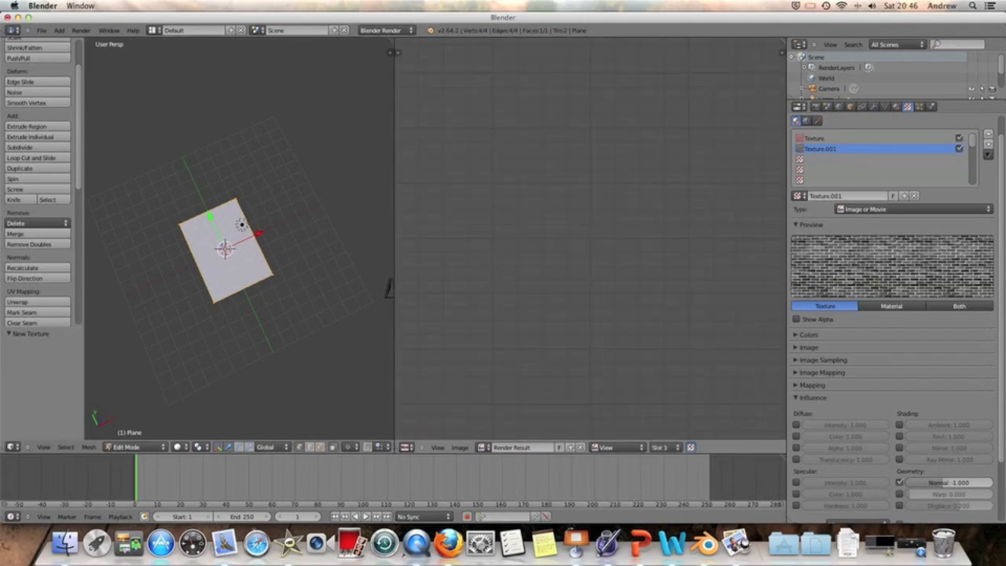
Render the plane into Slot 3 so the bump strength of -1 shows raised bricks
left_click(83, 26)
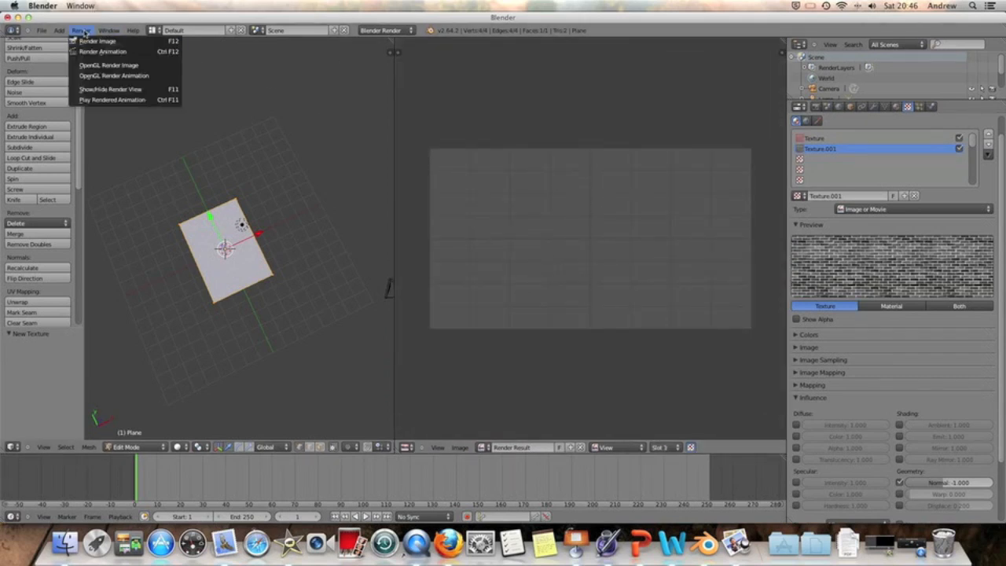
left_click(99, 38)
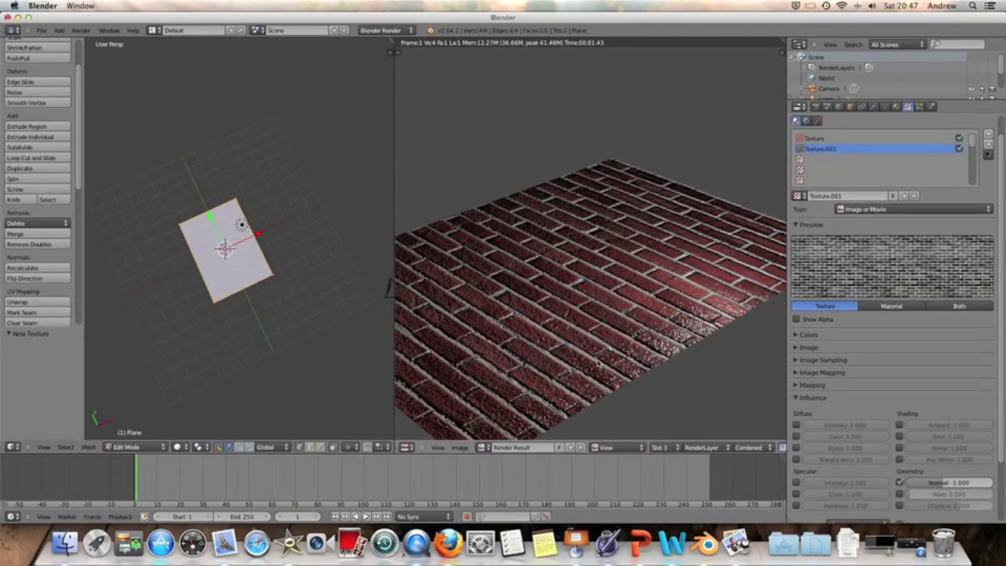
left_click(662, 446)
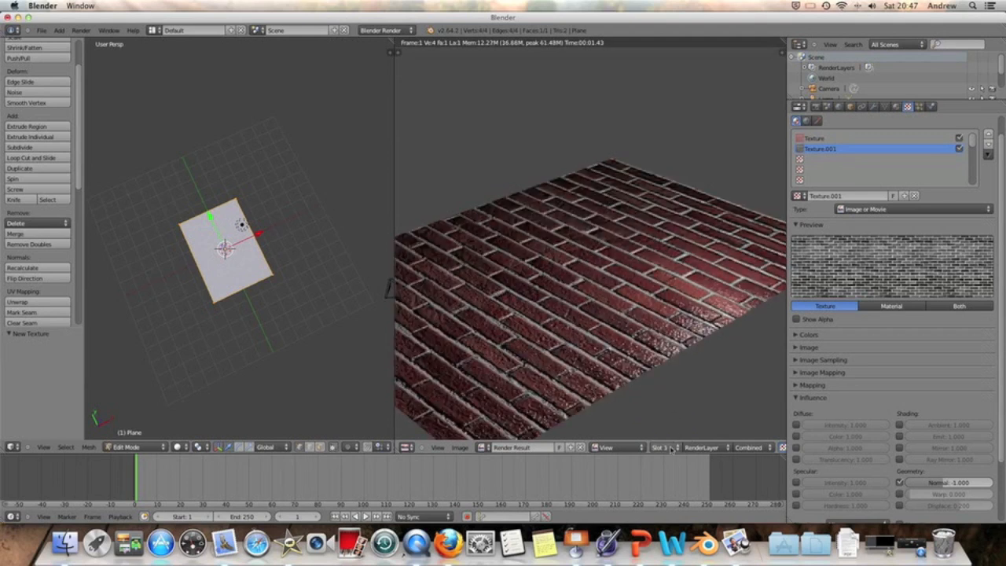
left_click(663, 448)
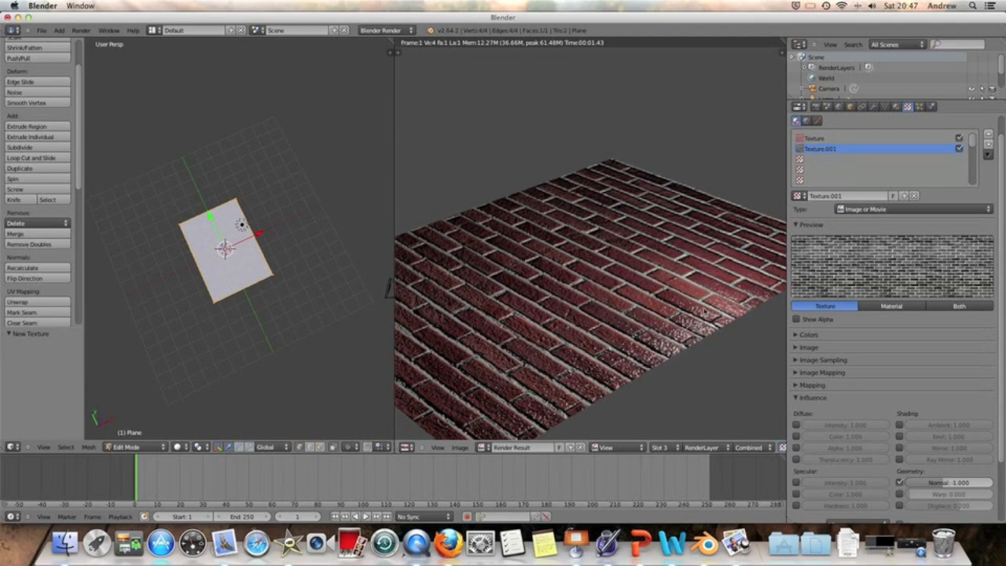
mouse_move(669, 447)
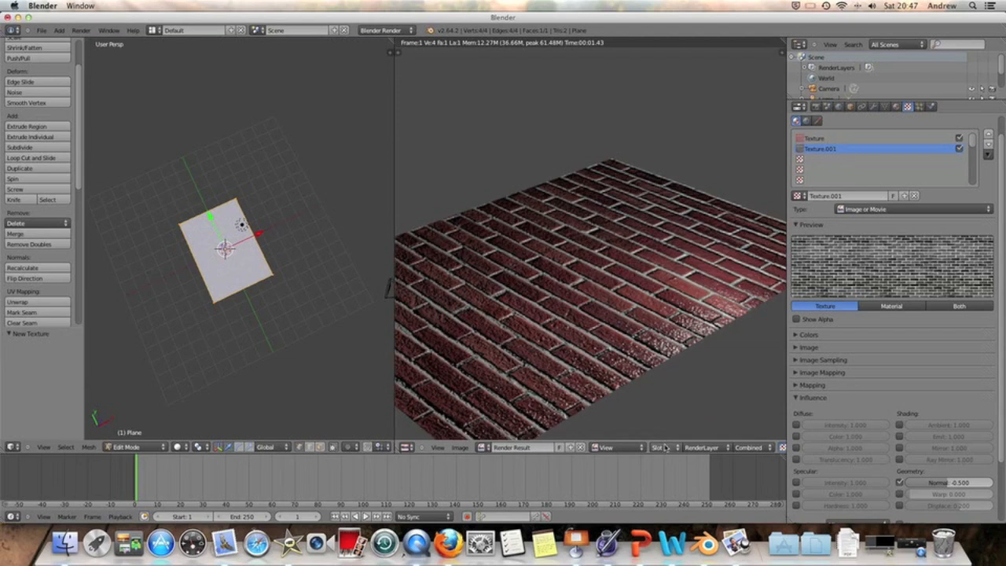
Render into empty Slot 4 with the weaker bump Normal strength ending at 0.3
left_click(660, 447)
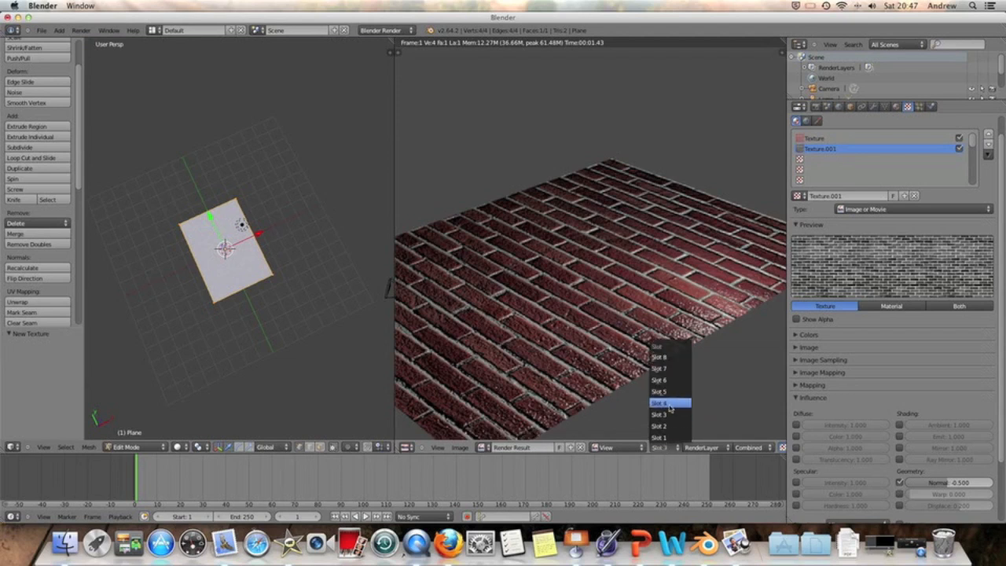
left_click(660, 400)
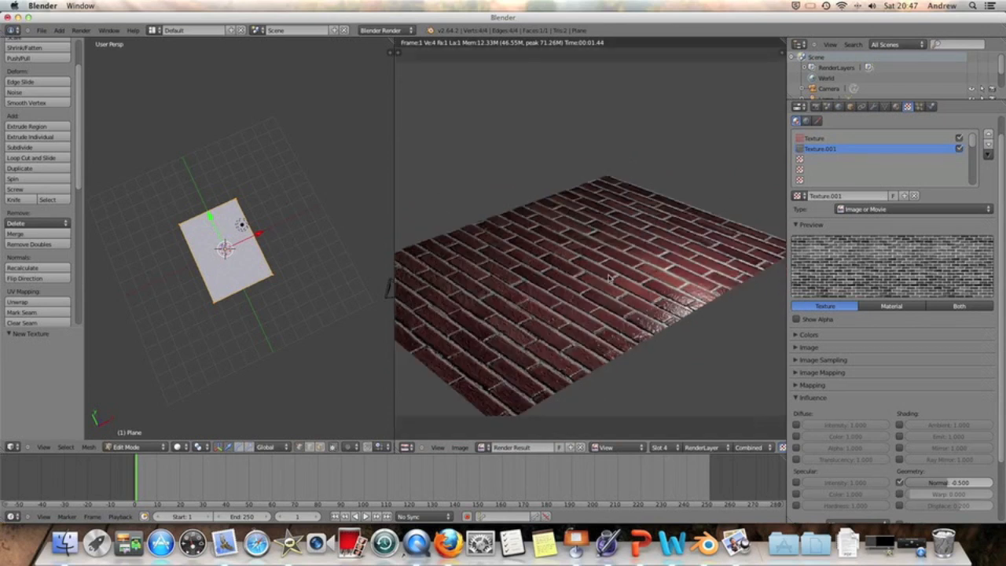
mouse_move(611, 279)
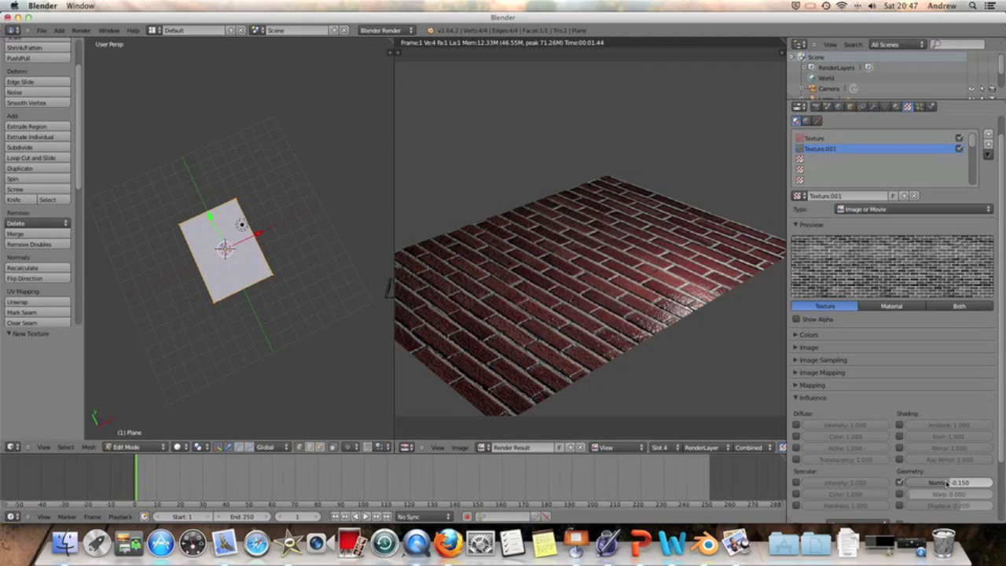
key("F12")
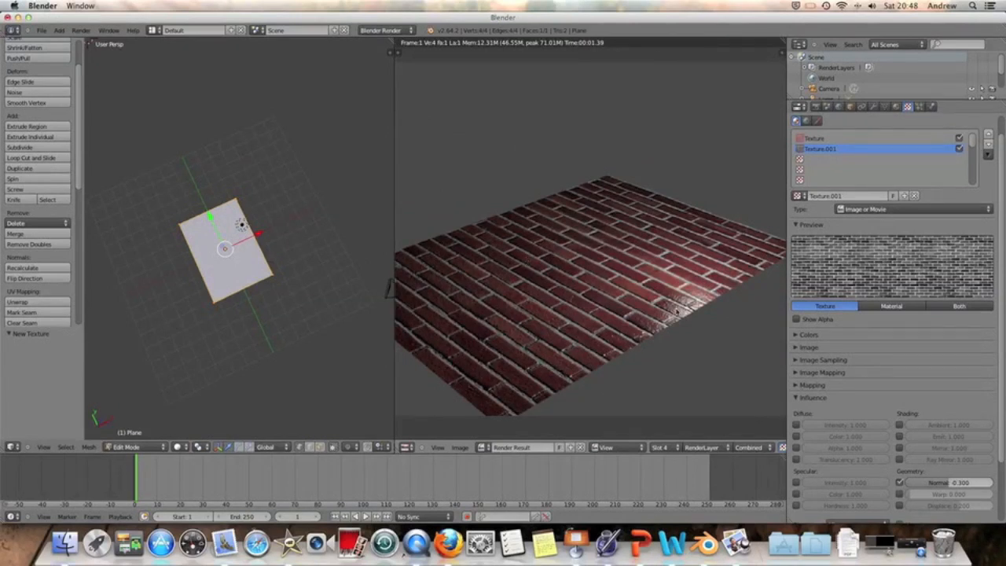
mouse_move(530, 327)
type("-0.300")
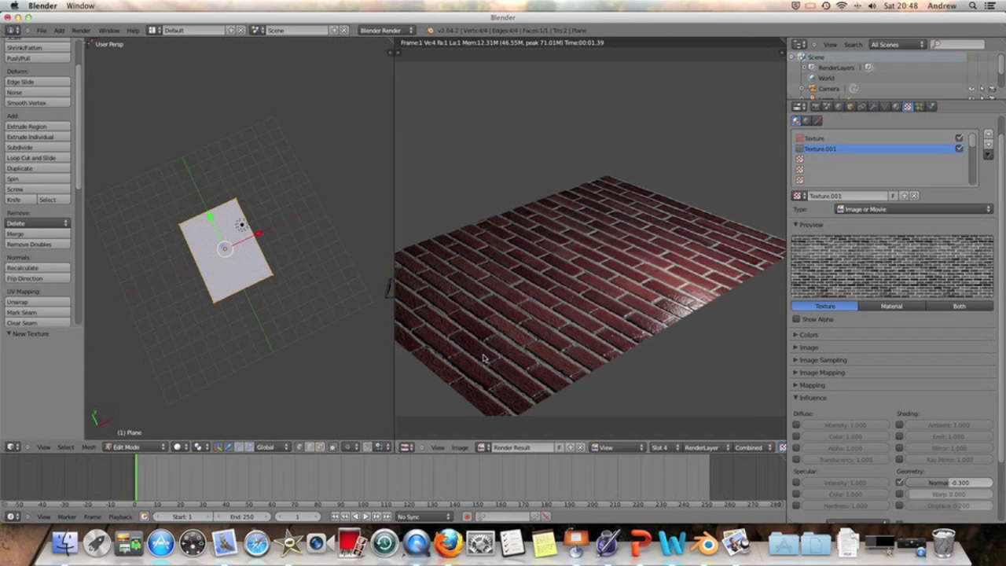
mouse_move(589, 330)
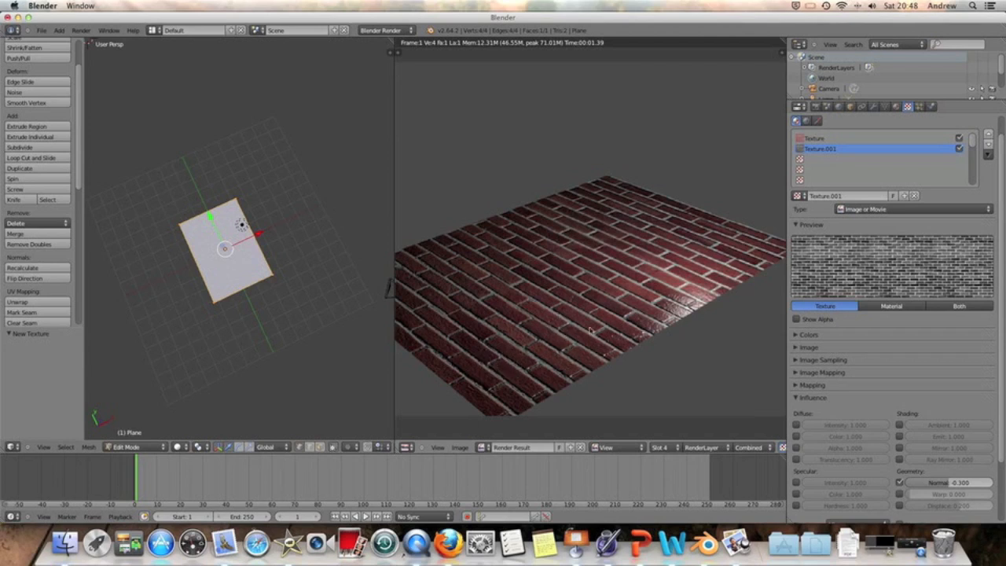
mouse_move(597, 242)
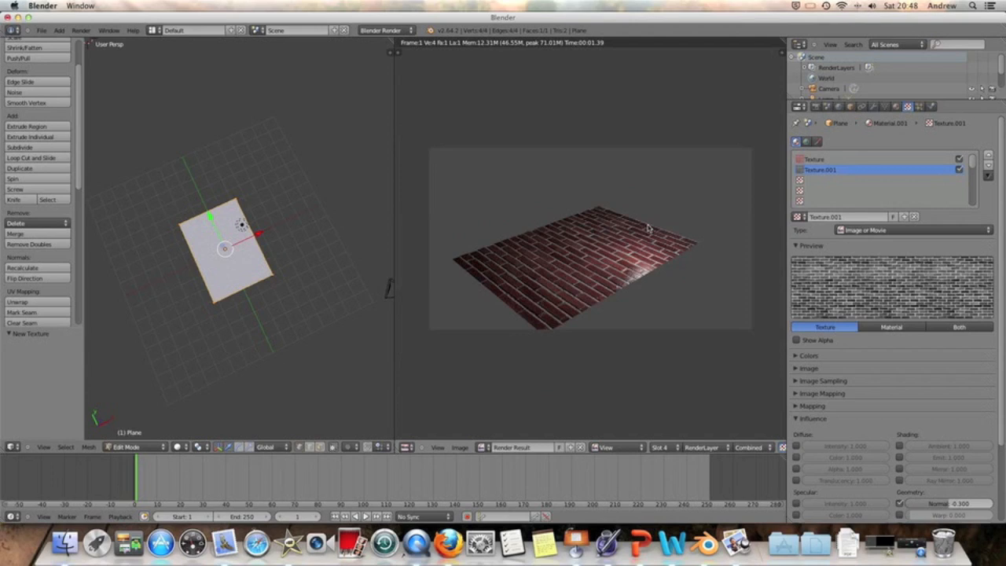
mouse_move(605, 197)
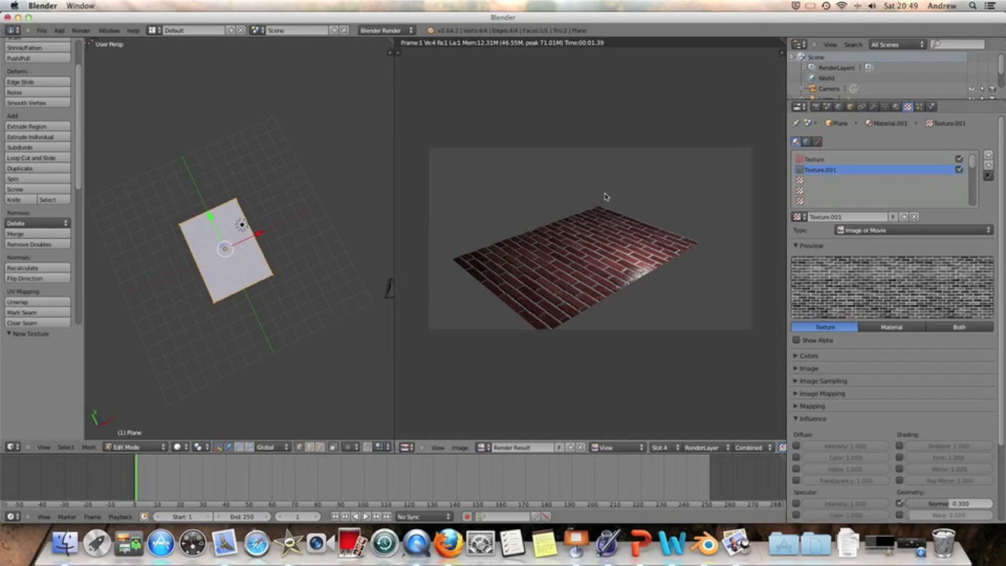
mouse_move(586, 261)
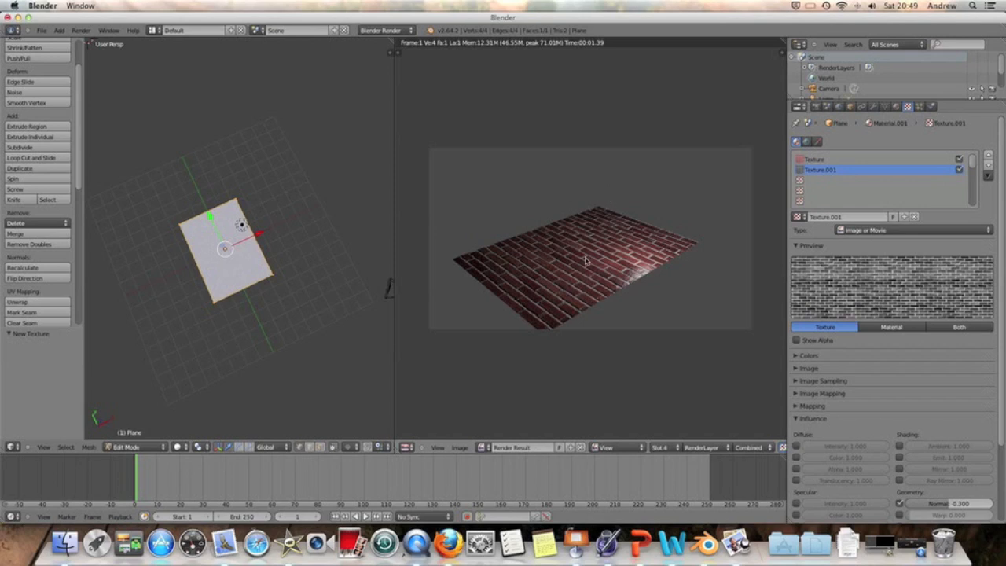